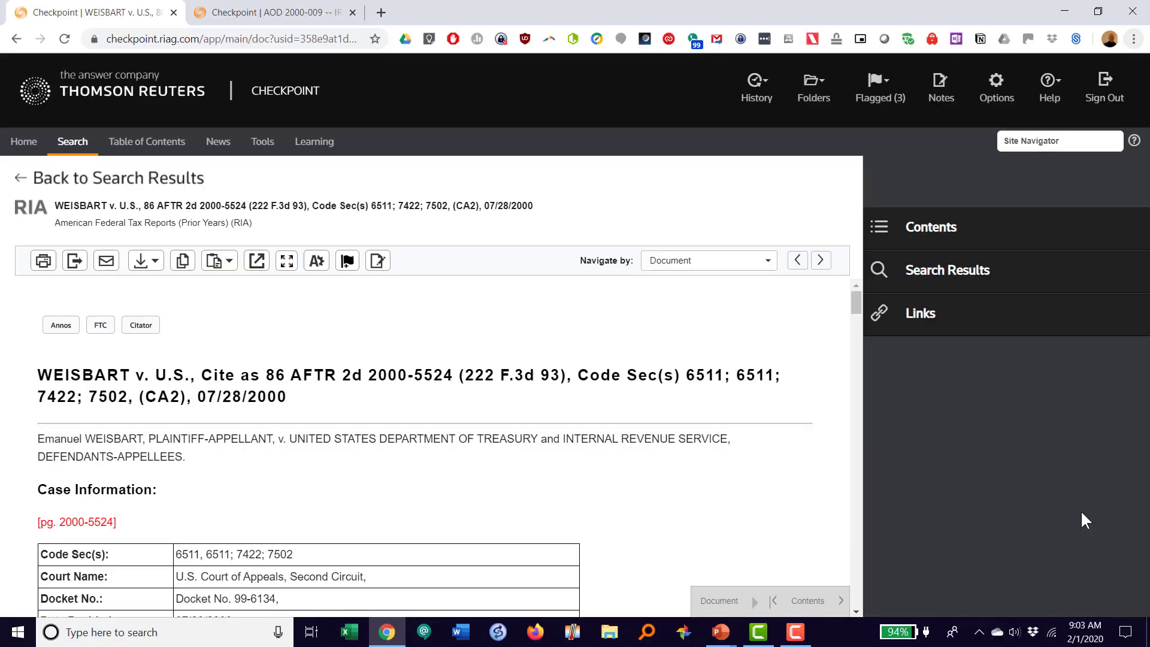
{"action": "mouse_move", "coordinate": [721, 491]}
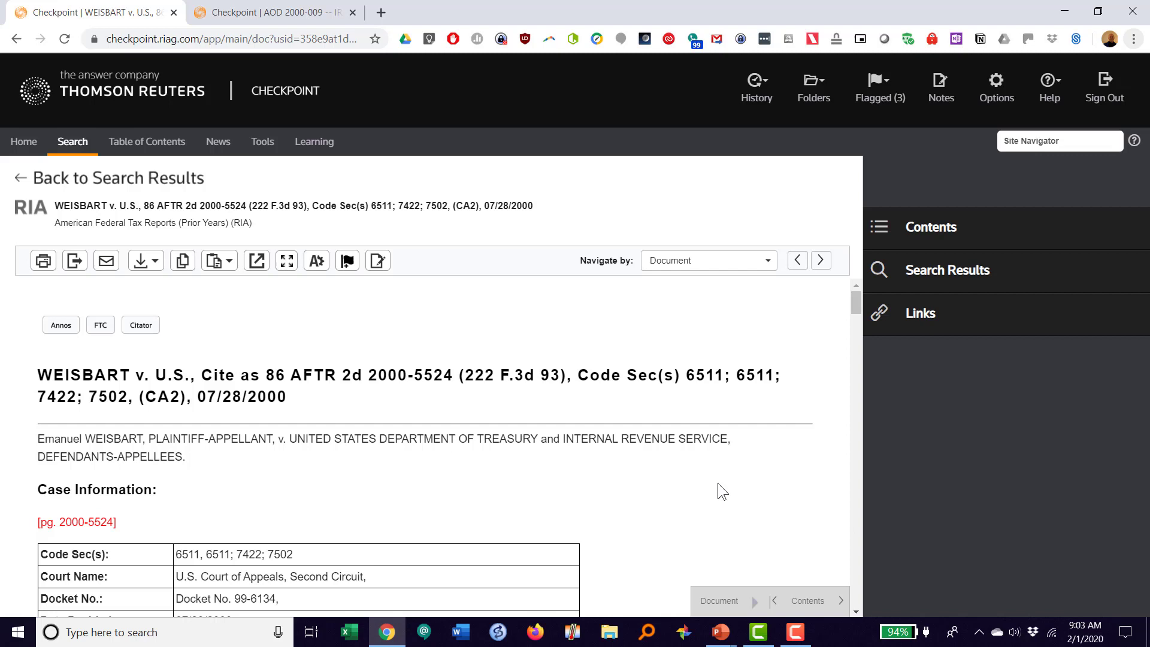
{"action": "mouse_move", "coordinate": [758, 632]}
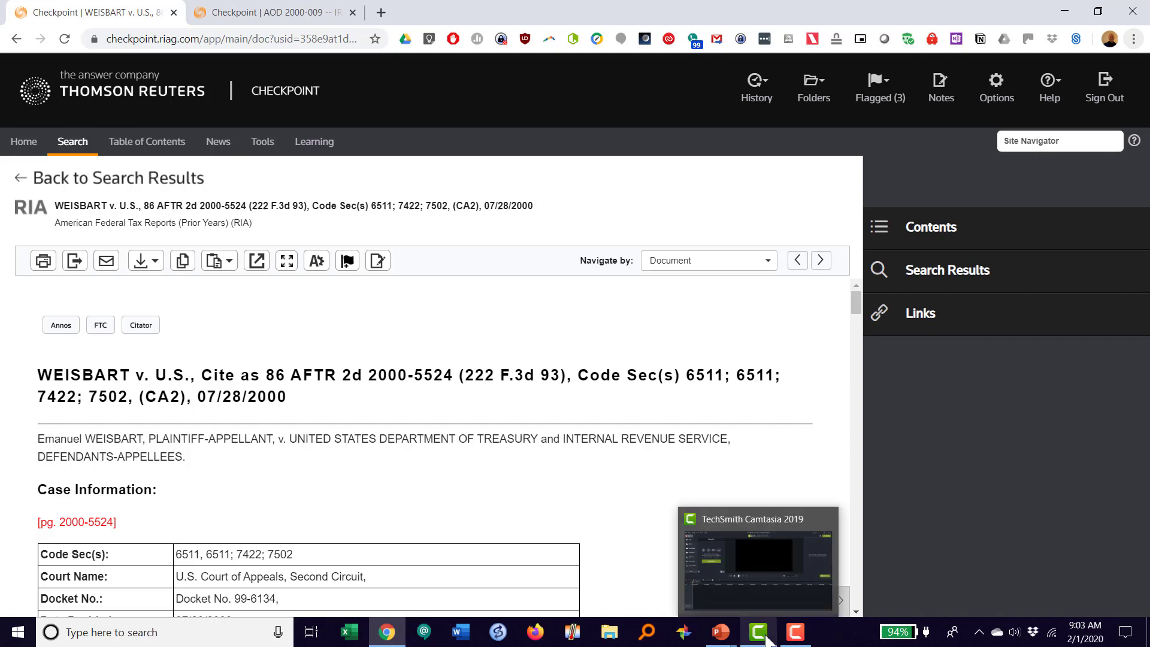
{"action": "mouse_move", "coordinate": [425, 461]}
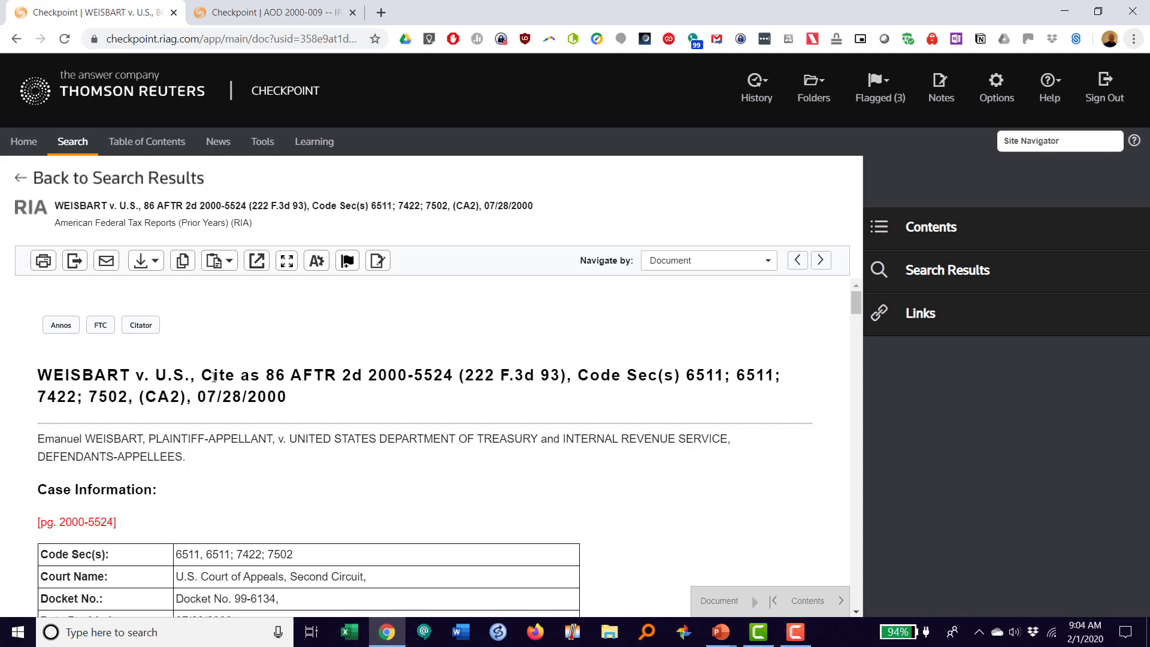
{"action": "mouse_move", "coordinate": [151, 349]}
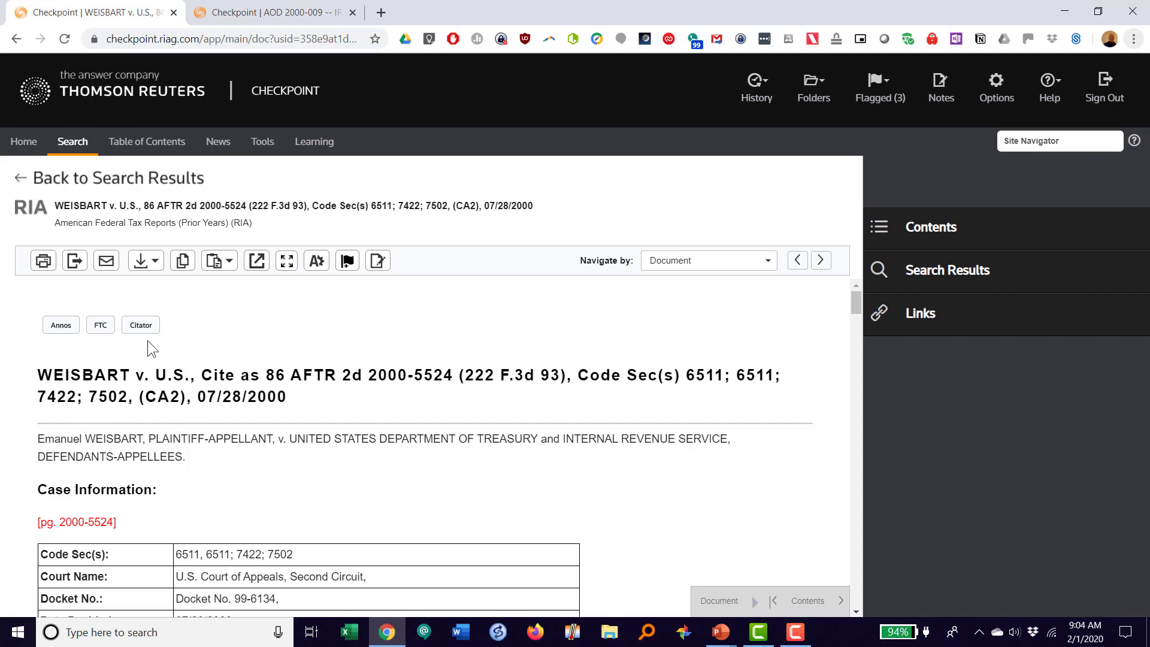
{"action": "mouse_move", "coordinate": [149, 343]}
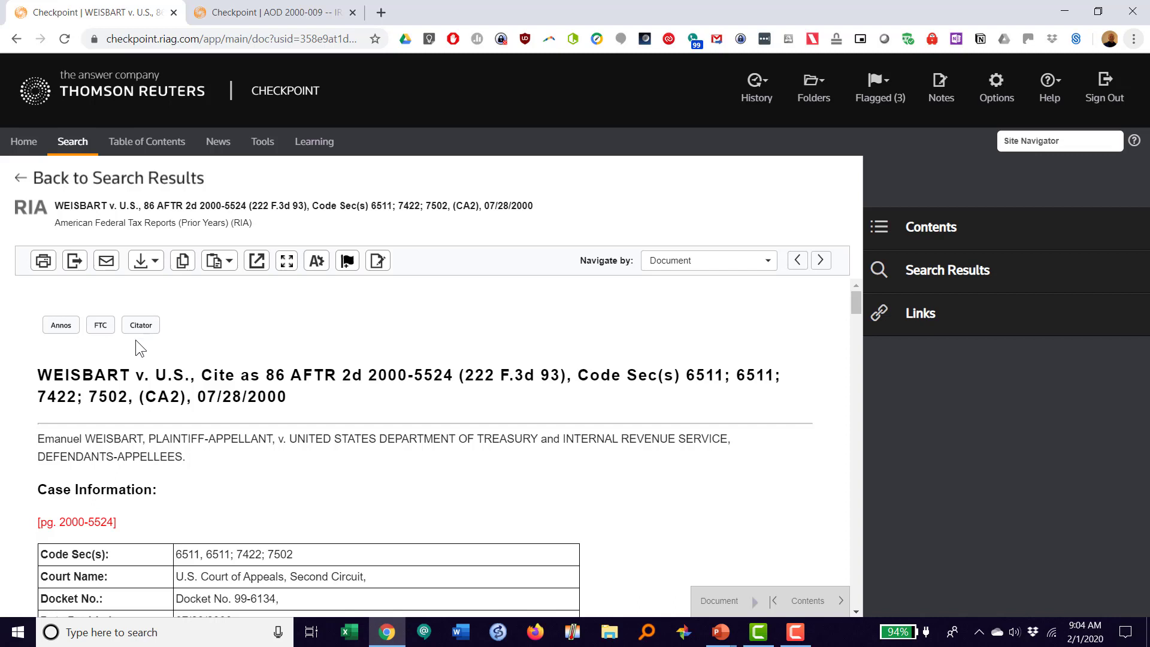
{"action": "mouse_move", "coordinate": [62, 345]}
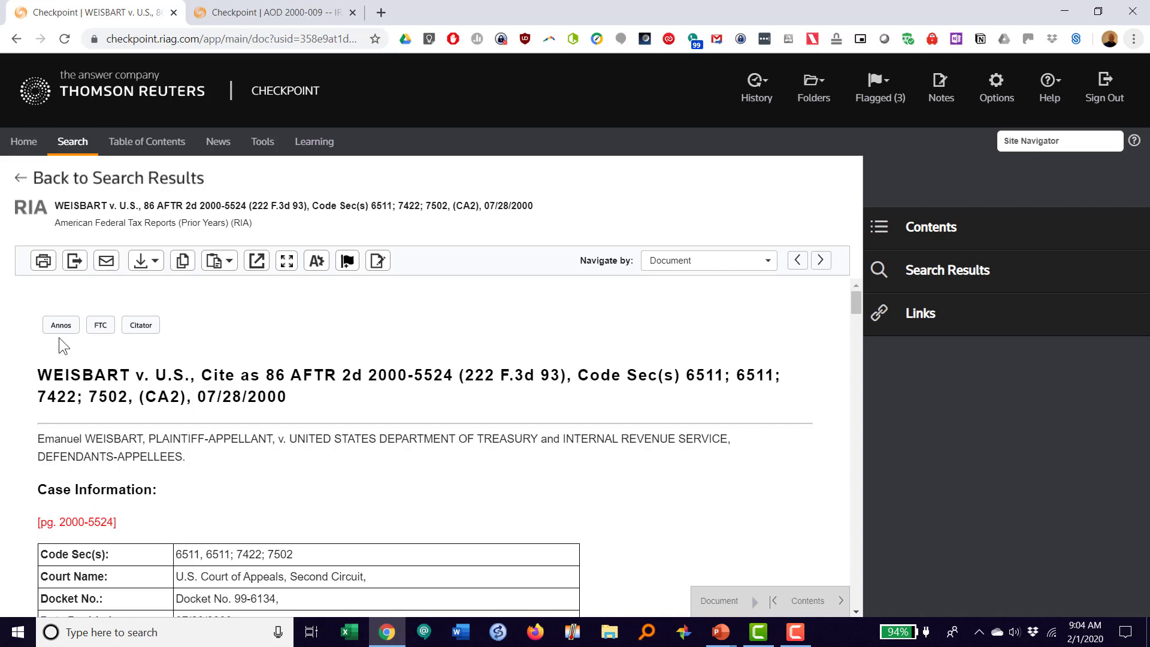
{"action": "mouse_move", "coordinate": [101, 343]}
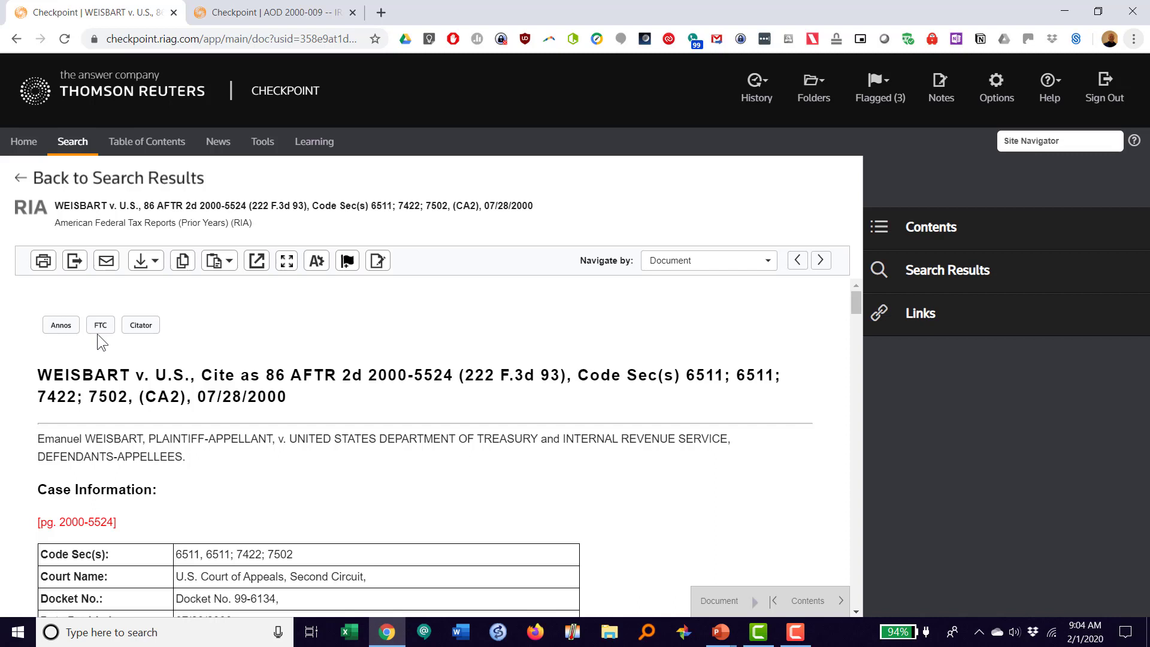
{"action": "mouse_move", "coordinate": [140, 324]}
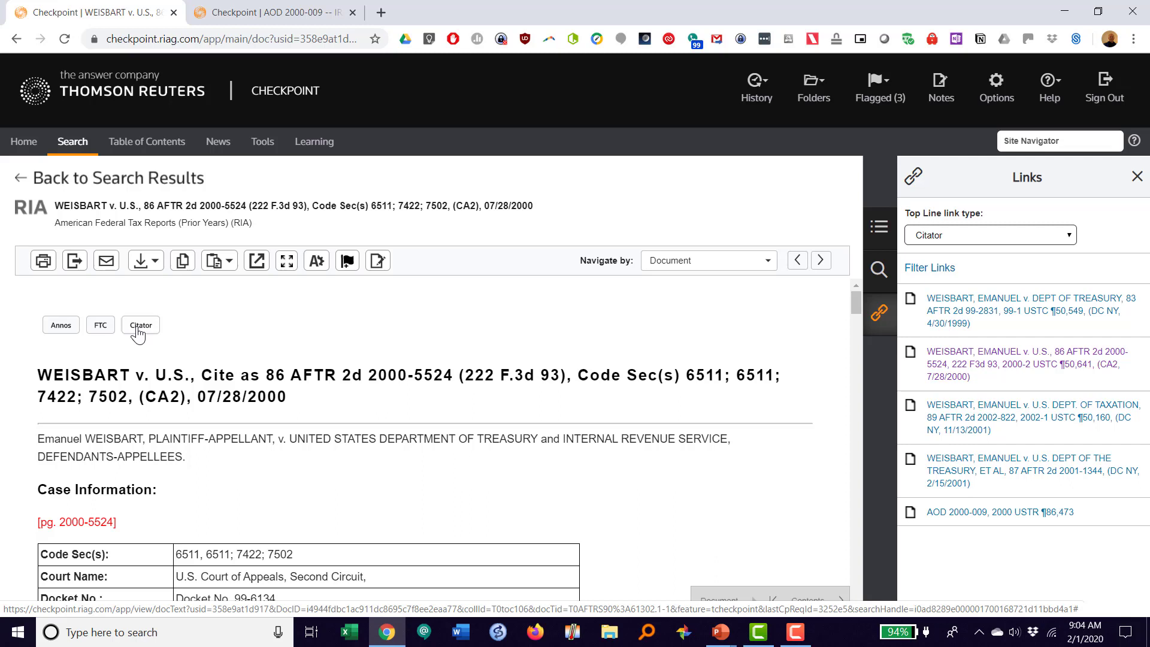
{"action": "mouse_move", "coordinate": [817, 567]}
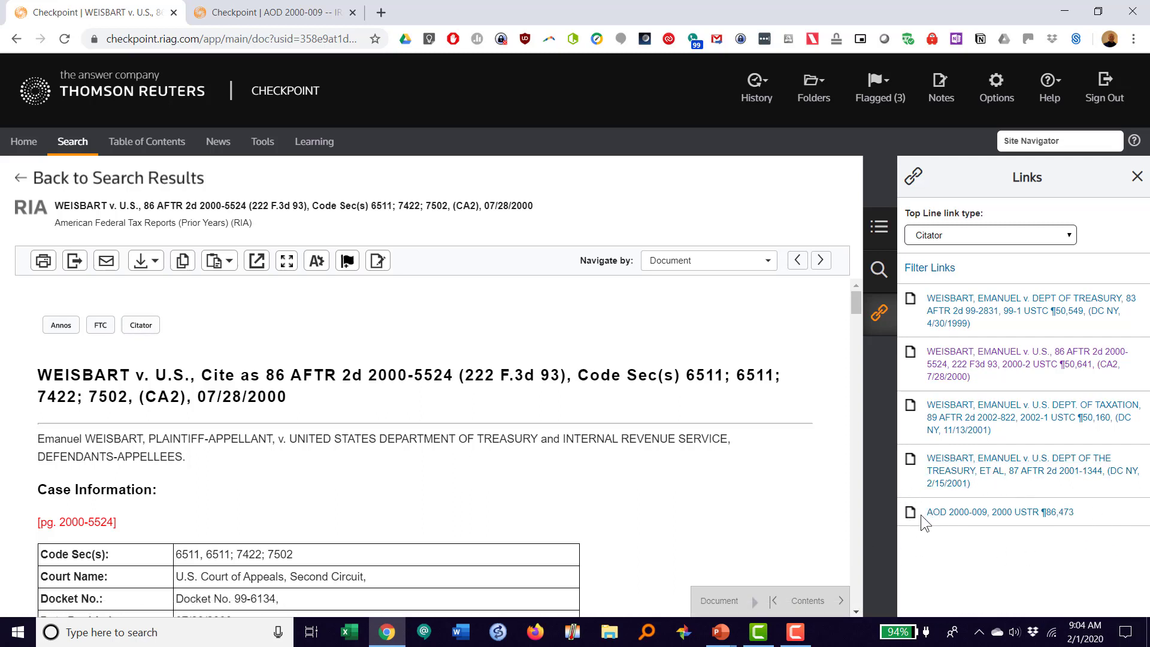
{"action": "mouse_move", "coordinate": [697, 503]}
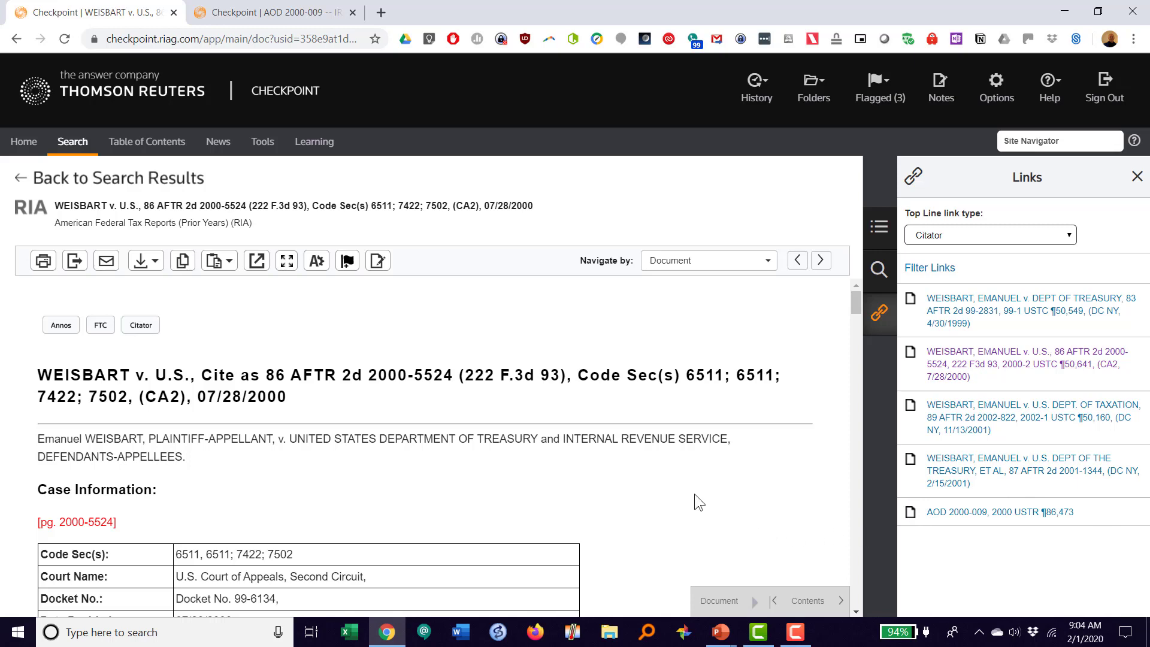
- Scroll the Weisbart decision down to its headnotes on refund claim limitation periods
{"action": "scroll", "scroll_direction": "down", "scroll_amount": 3}
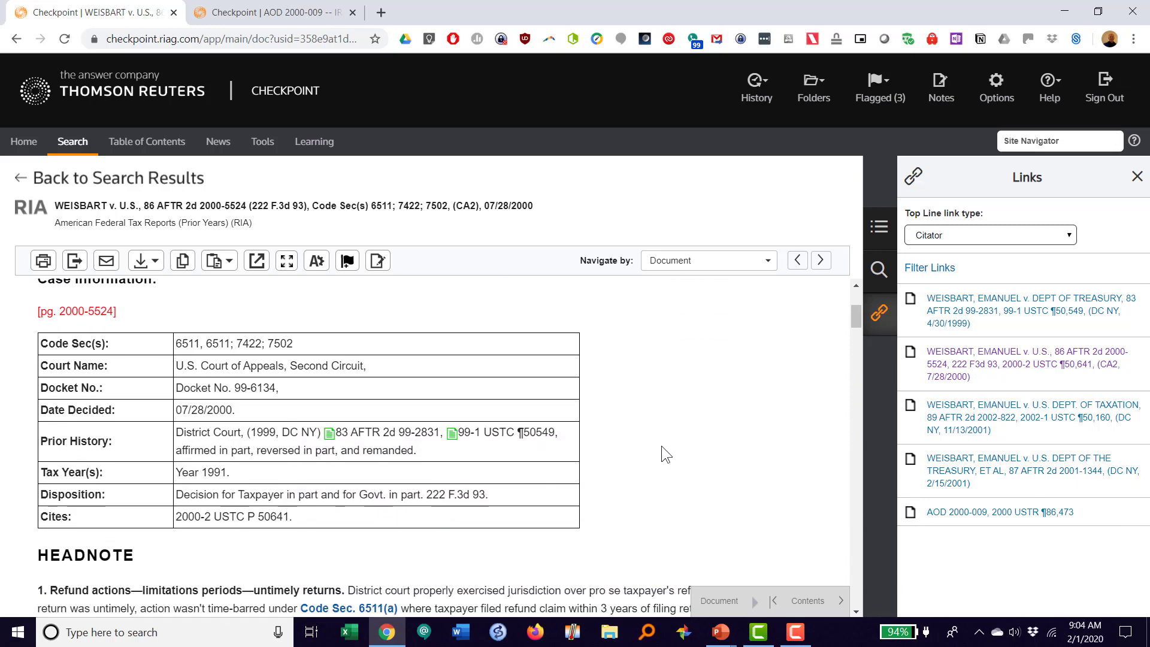
{"action": "scroll", "scroll_direction": "down", "scroll_amount": 3}
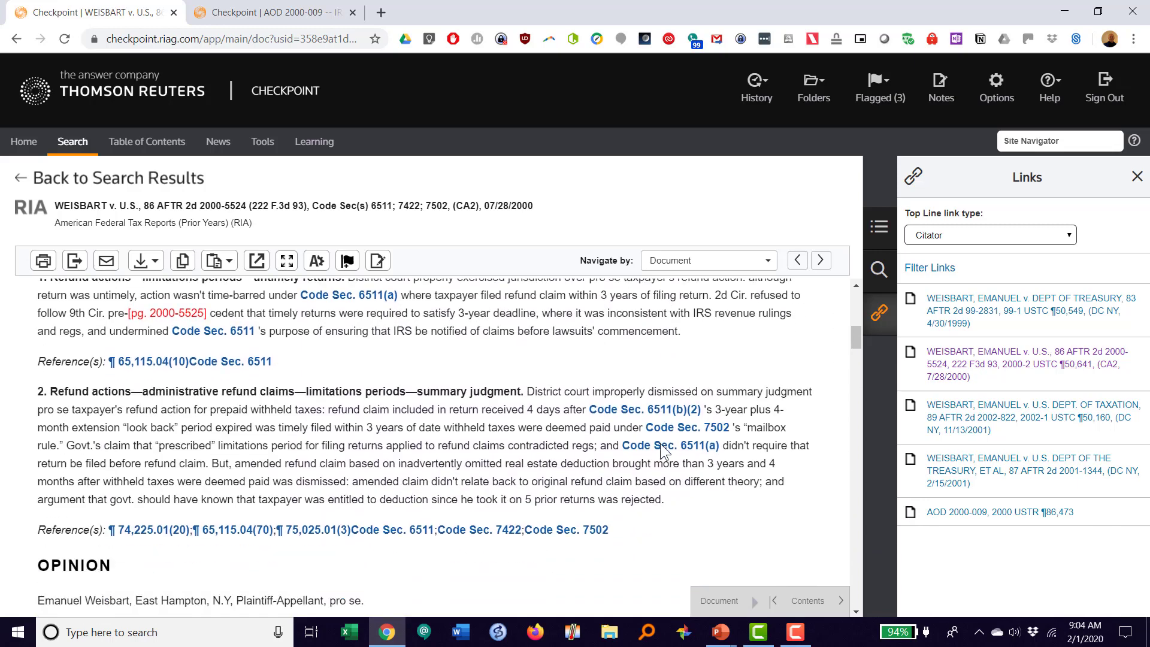
{"action": "scroll", "scroll_direction": "up", "scroll_amount": 3}
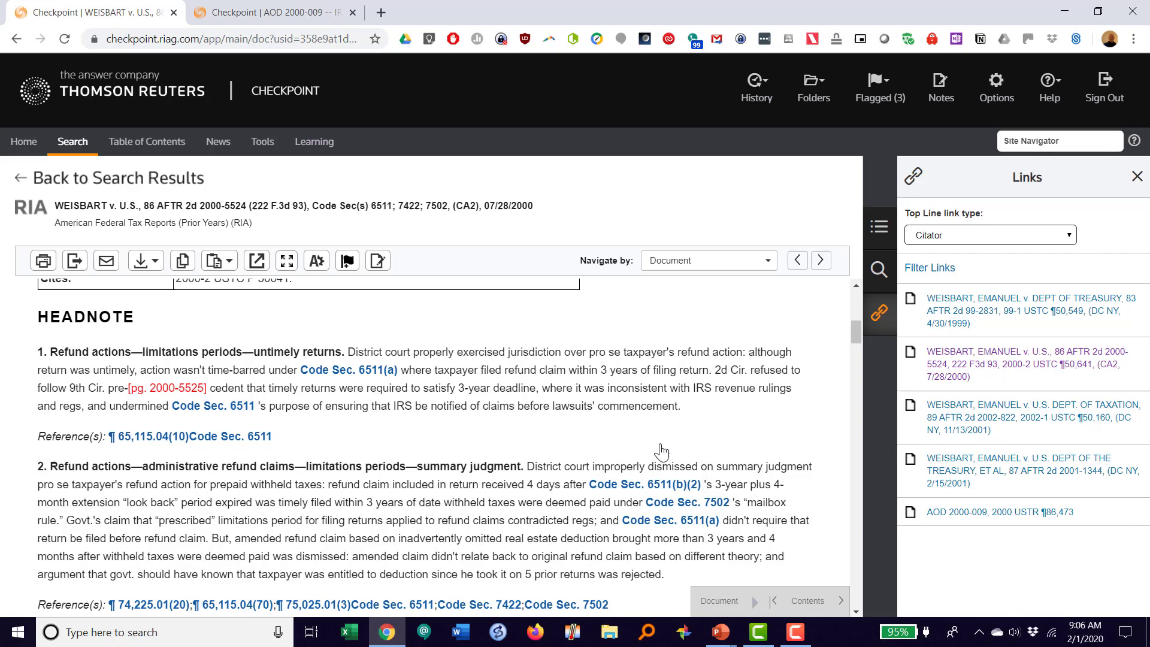
{"action": "mouse_move", "coordinate": [931, 407]}
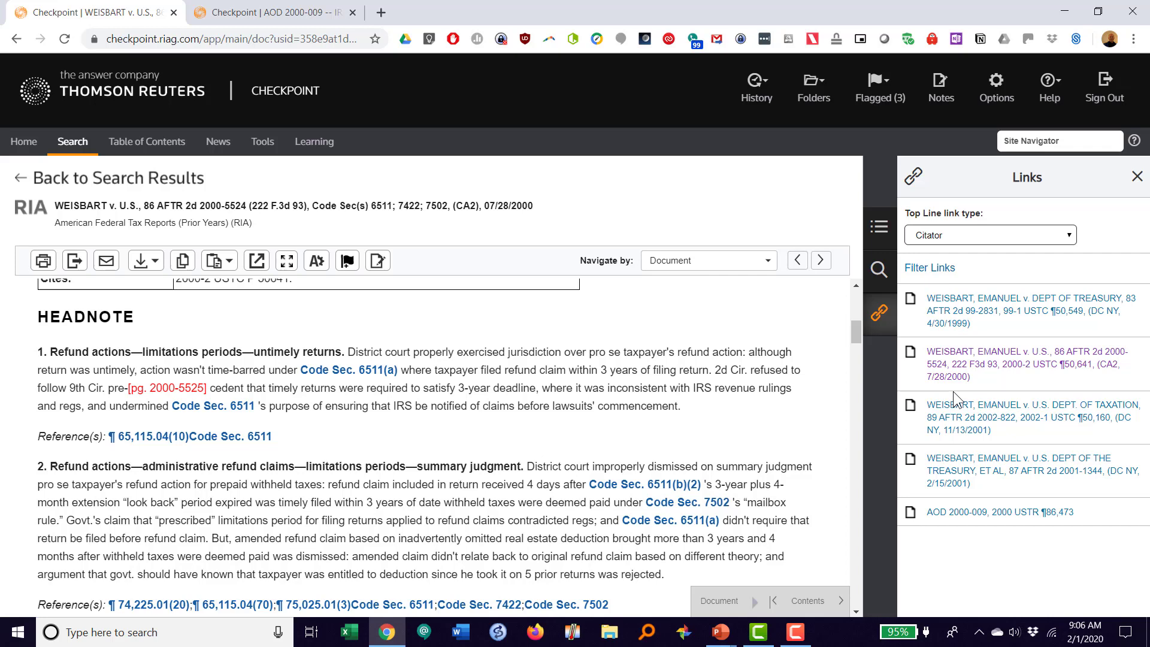
{"action": "mouse_move", "coordinate": [983, 327]}
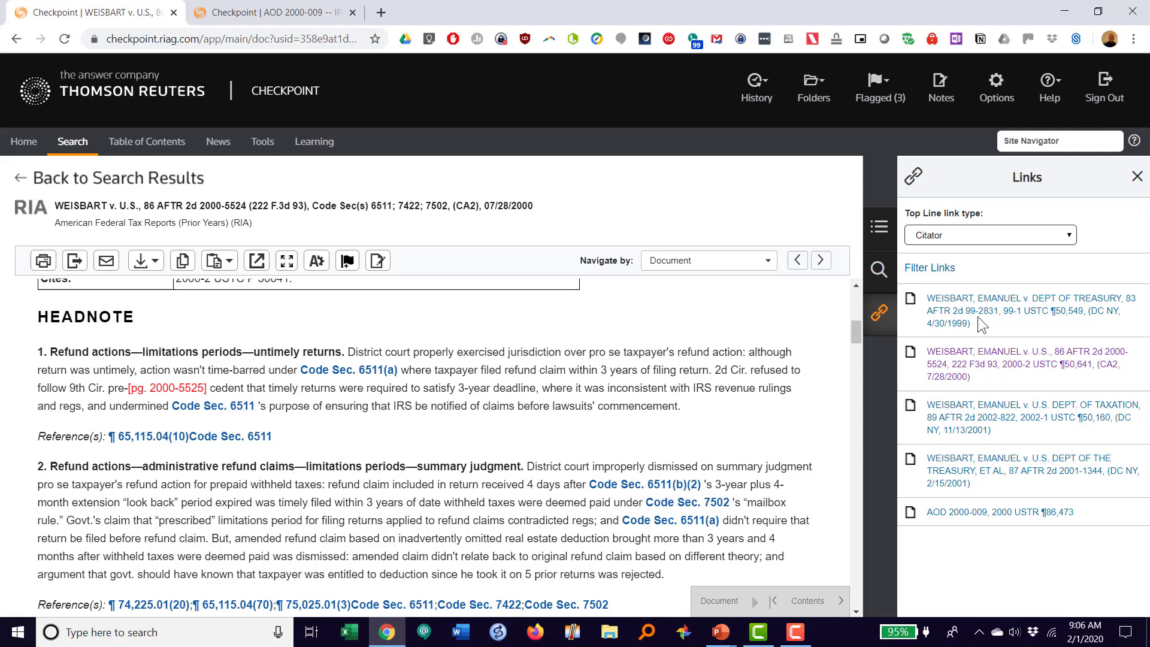
{"action": "mouse_move", "coordinate": [990, 369]}
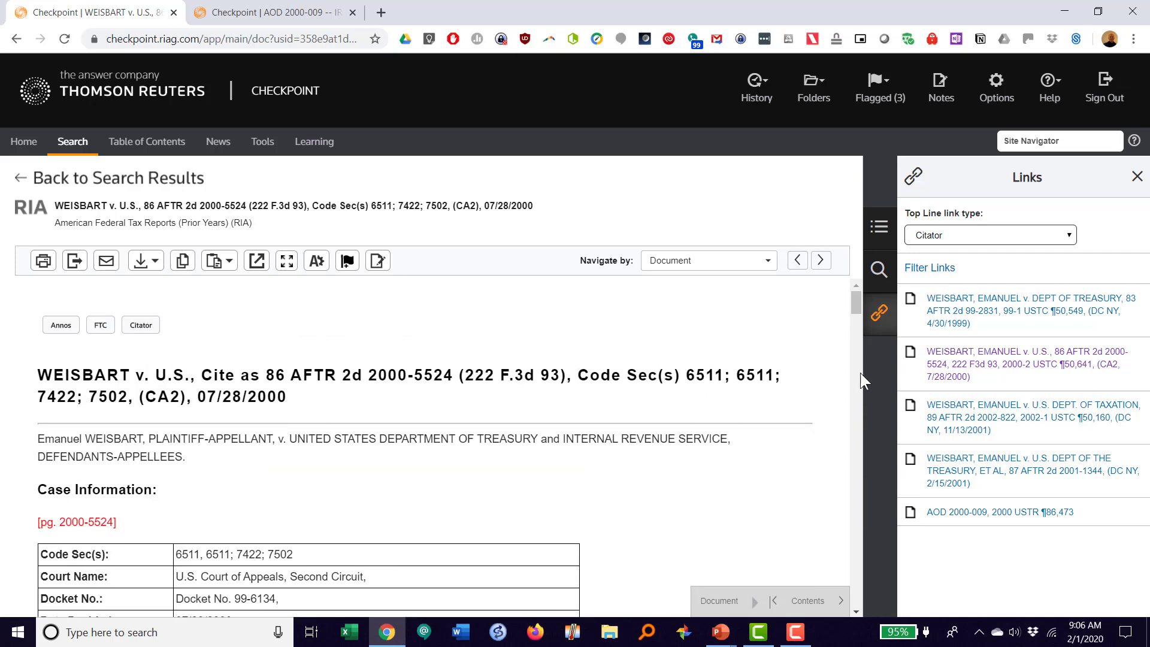
{"action": "mouse_move", "coordinate": [984, 392]}
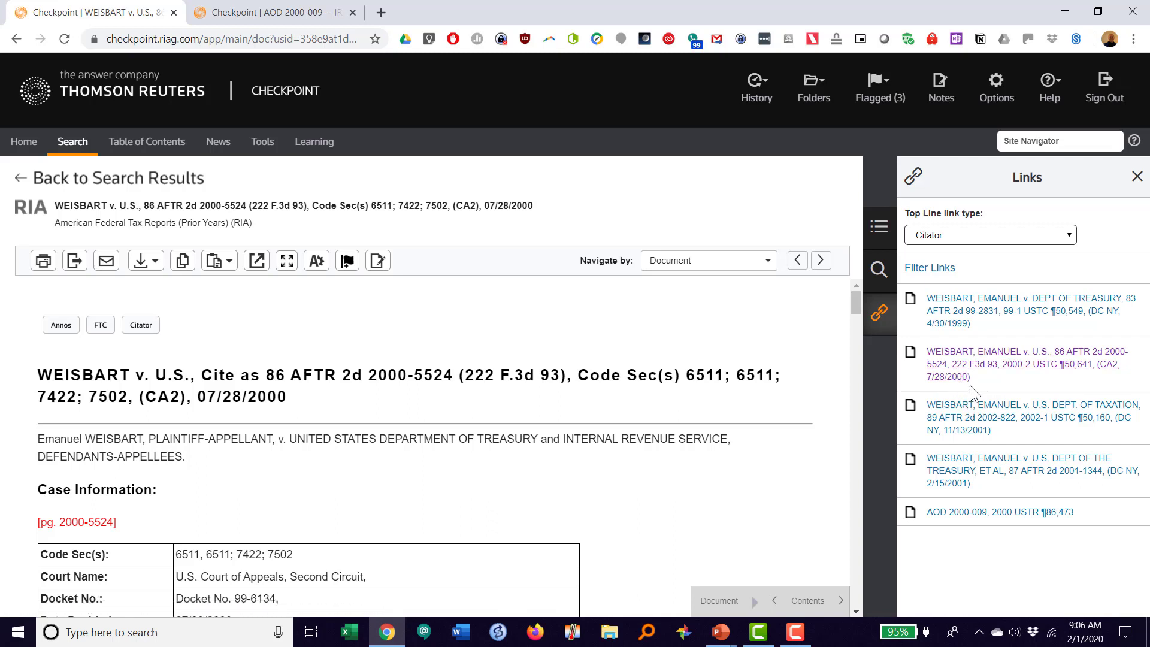
{"action": "mouse_move", "coordinate": [998, 418]}
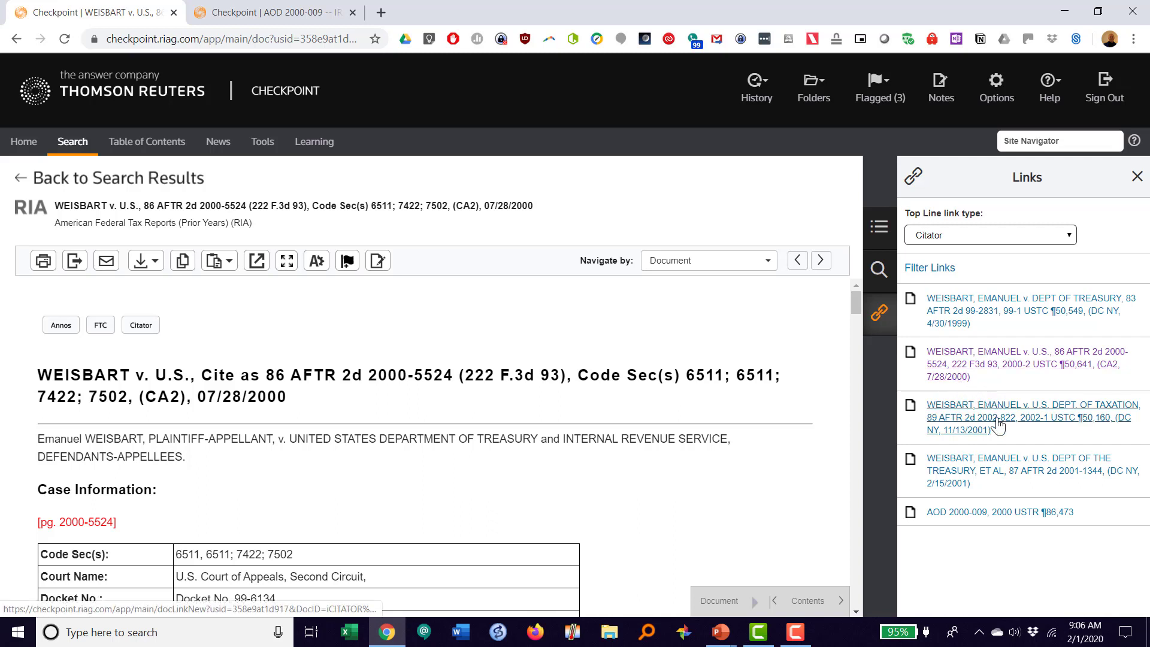
{"action": "mouse_move", "coordinate": [1023, 467]}
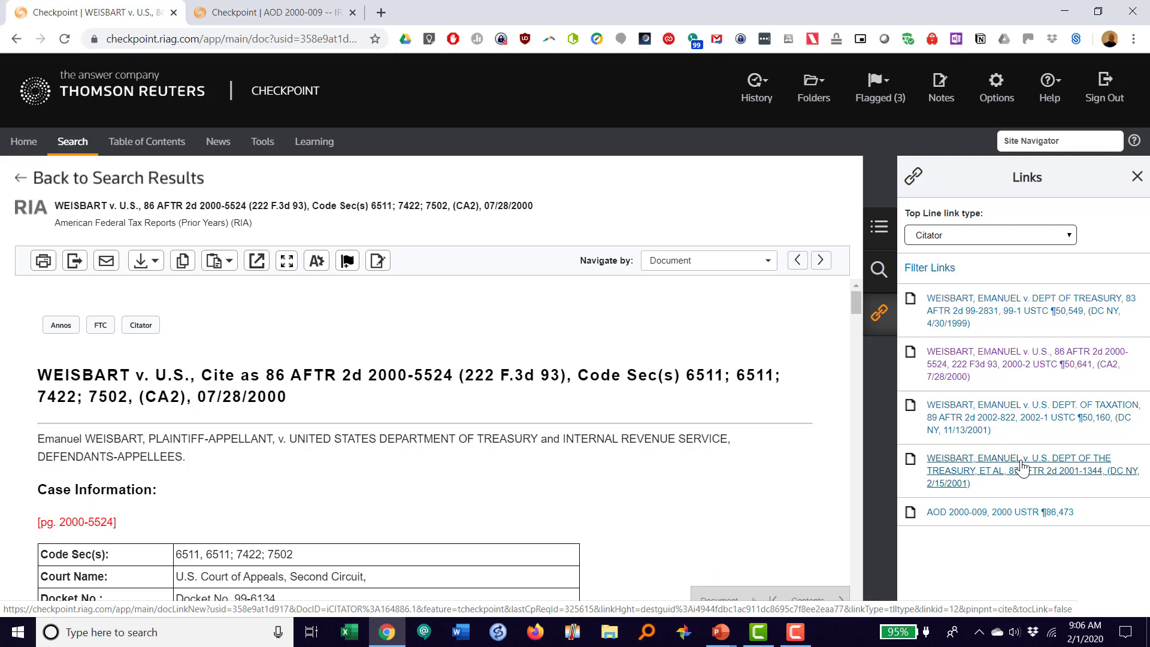
{"action": "mouse_move", "coordinate": [1009, 424]}
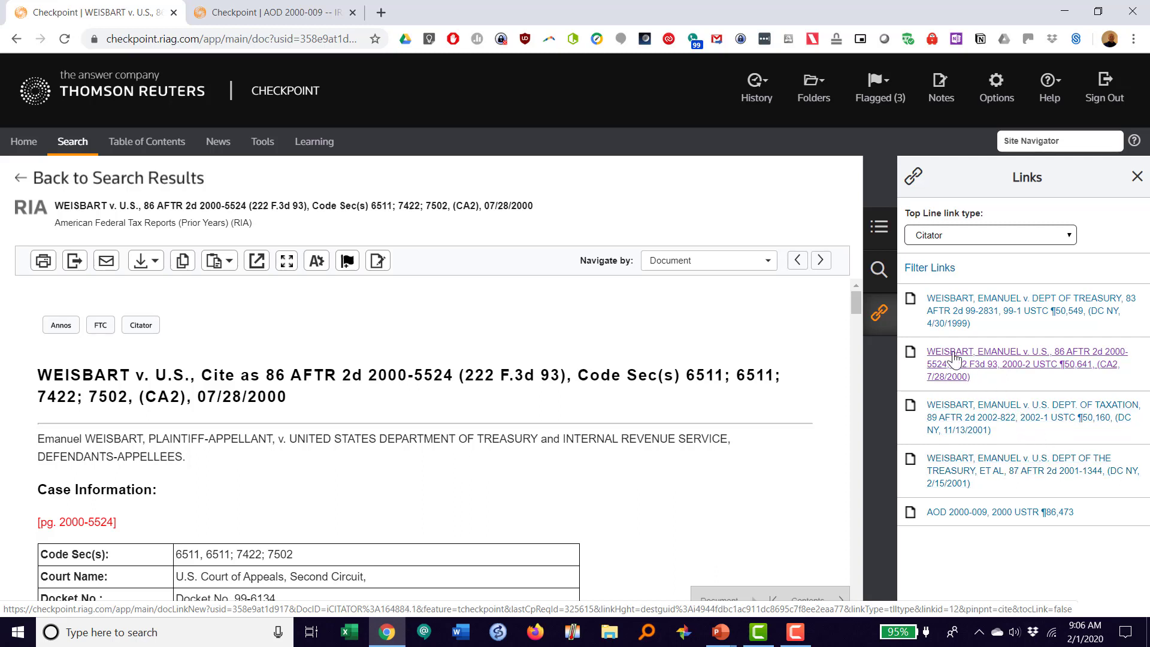
{"action": "mouse_move", "coordinate": [475, 366]}
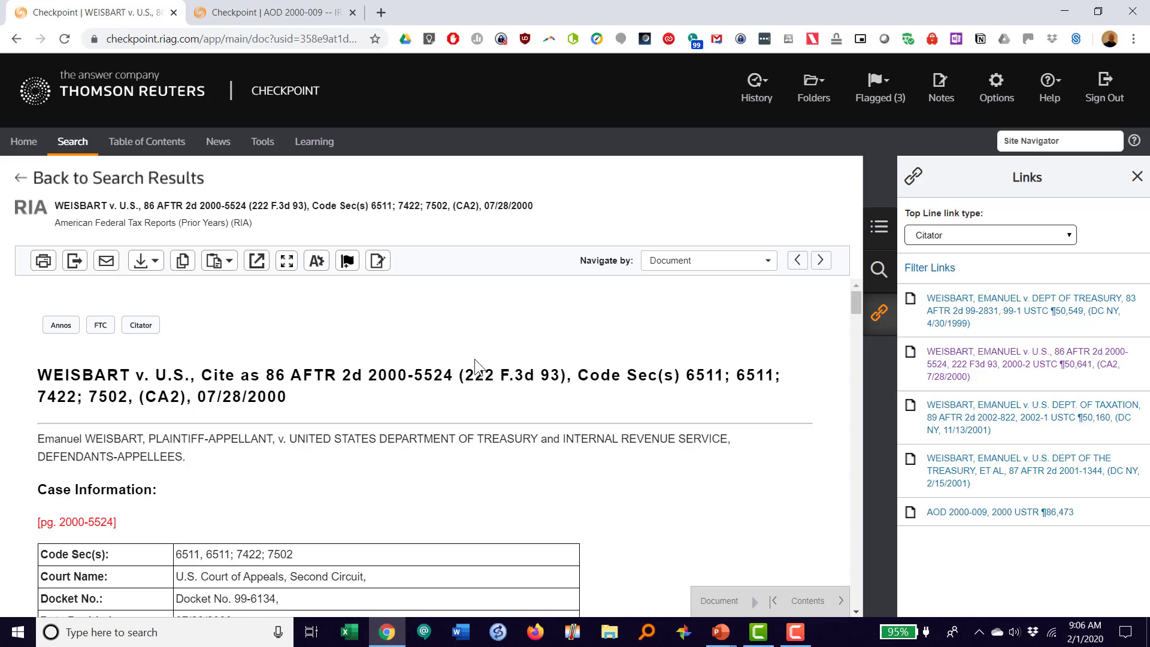
{"action": "mouse_move", "coordinate": [1003, 401]}
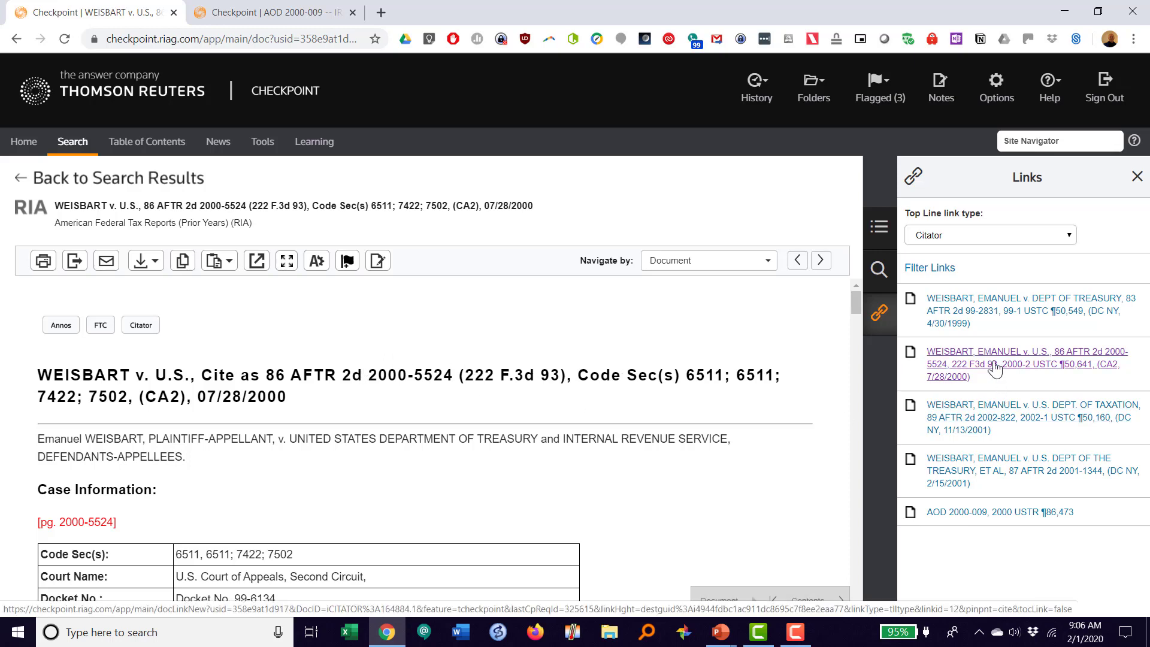
- Open the WEISBART, EMANUEL v. U.S., 86 AFTR 2d 2000-5524 citator link
{"action": "left_click", "coordinate": [1026, 365]}
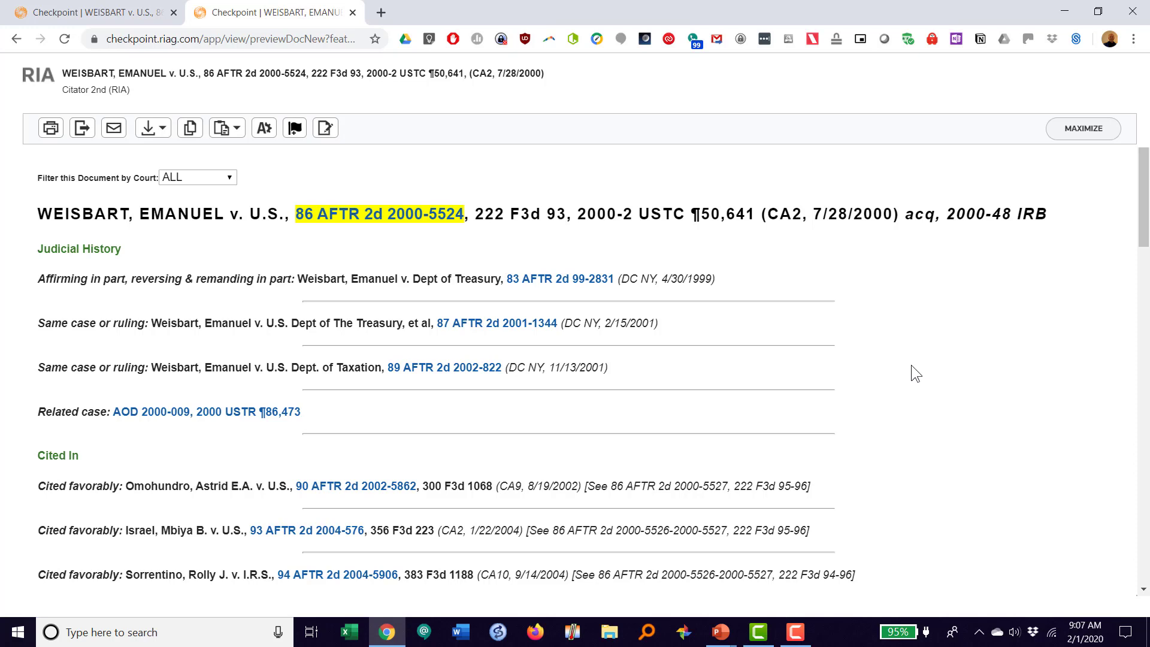
{"action": "mouse_move", "coordinate": [641, 233]}
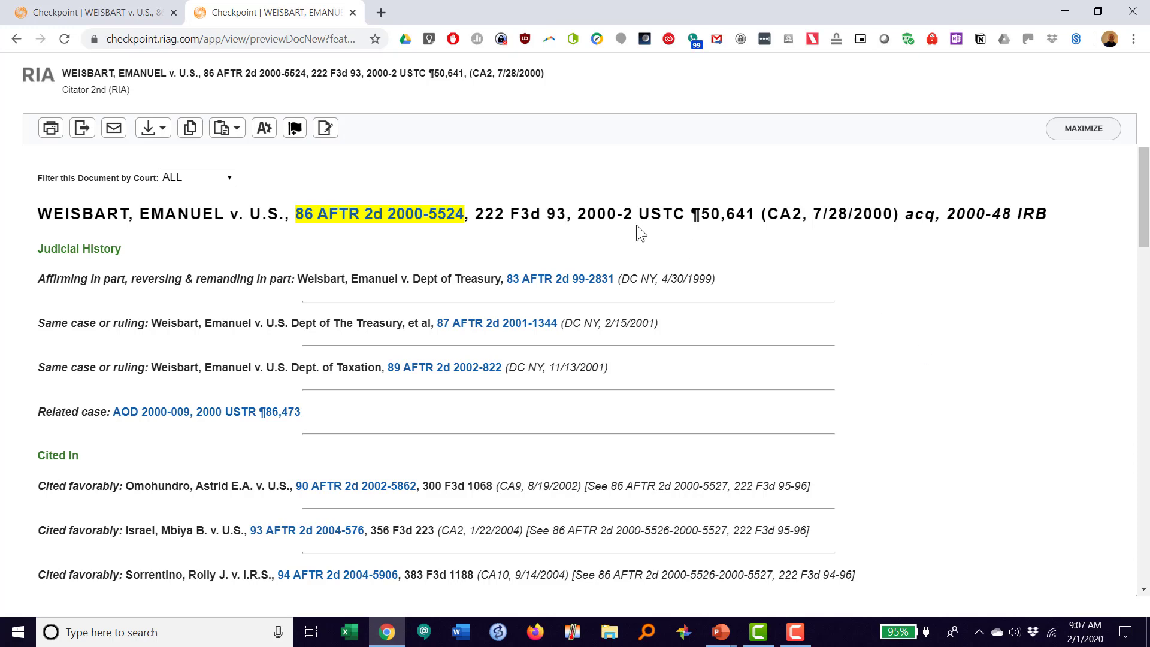
{"action": "mouse_move", "coordinate": [136, 280]}
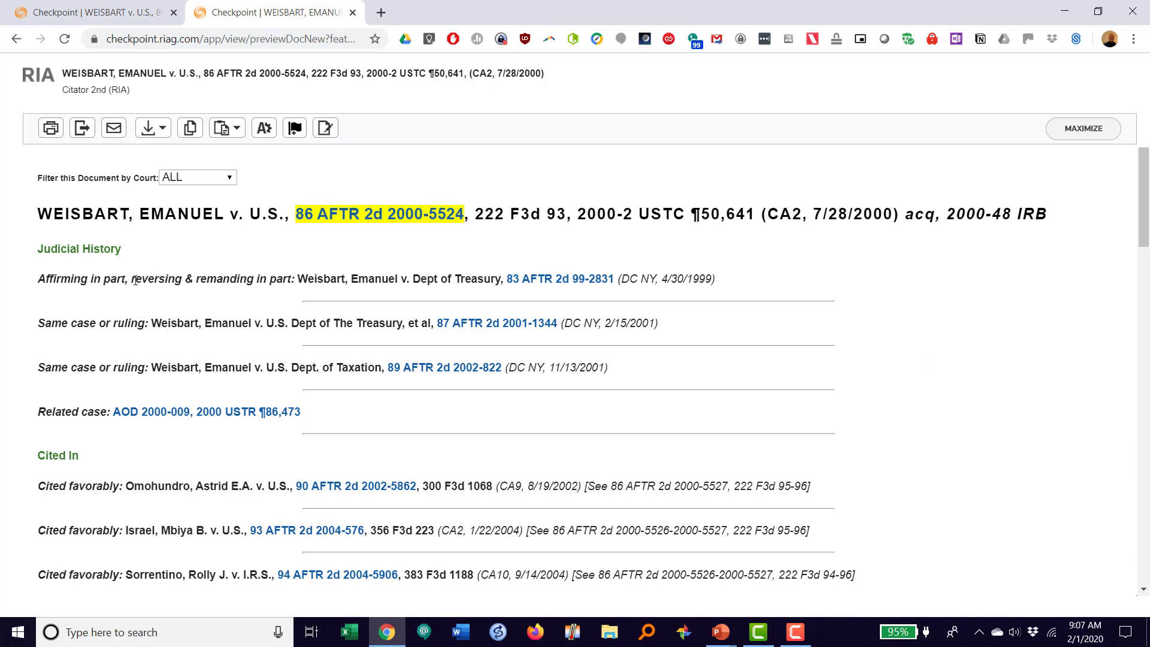
{"action": "mouse_move", "coordinate": [612, 263]}
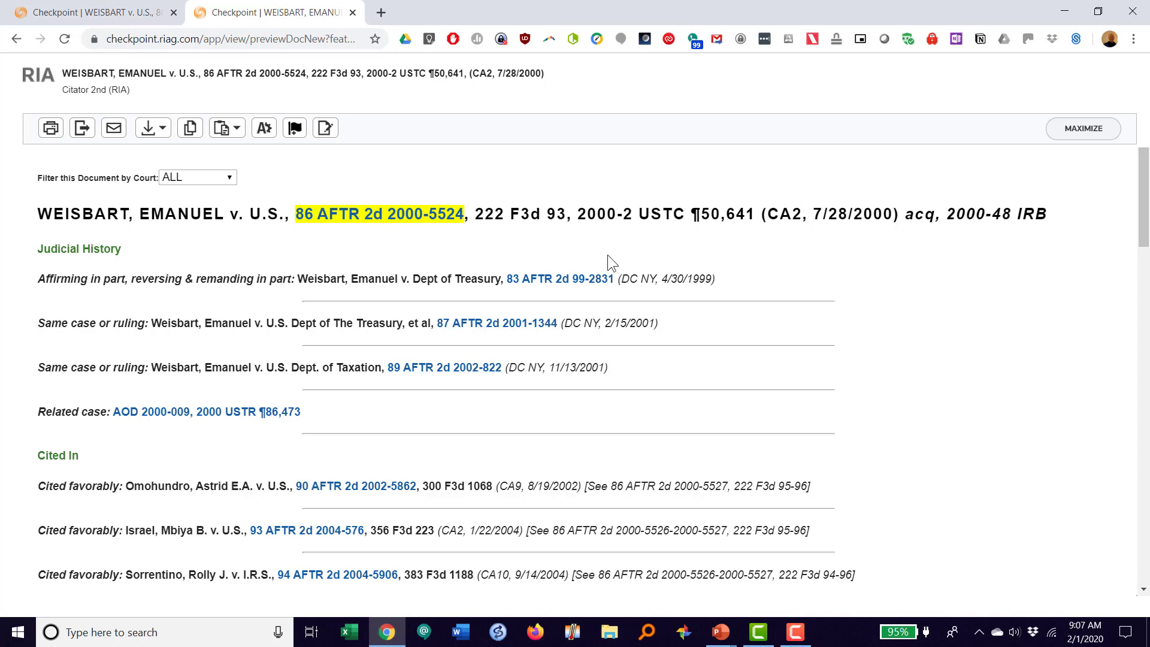
{"action": "mouse_move", "coordinate": [719, 367]}
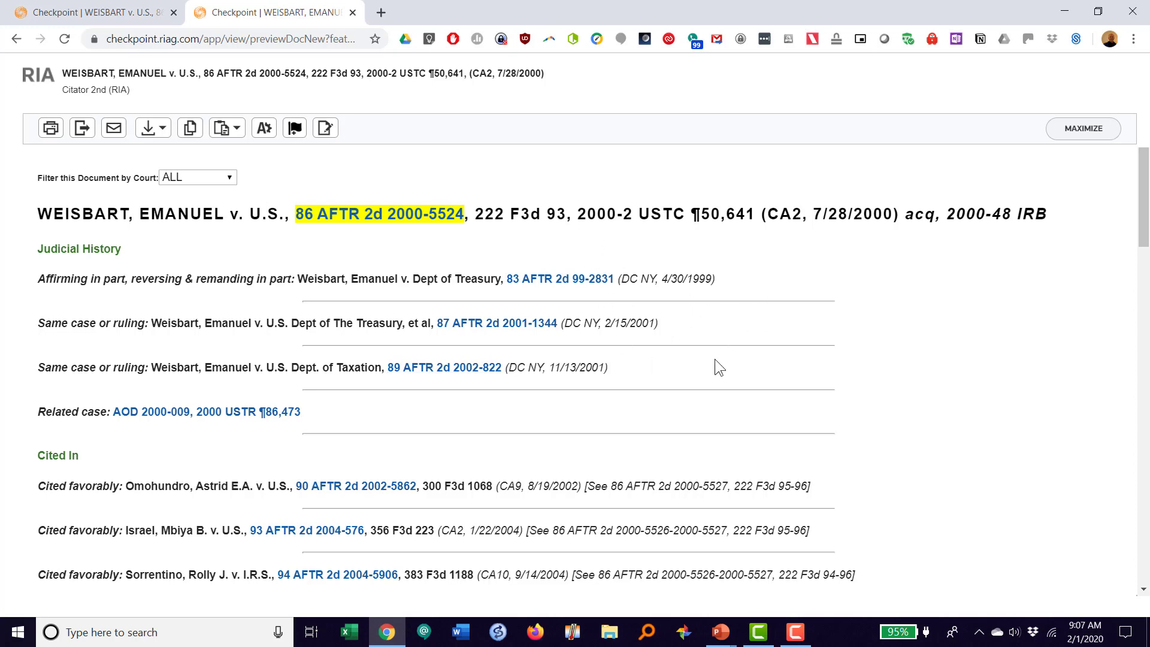
{"action": "mouse_move", "coordinate": [688, 378]}
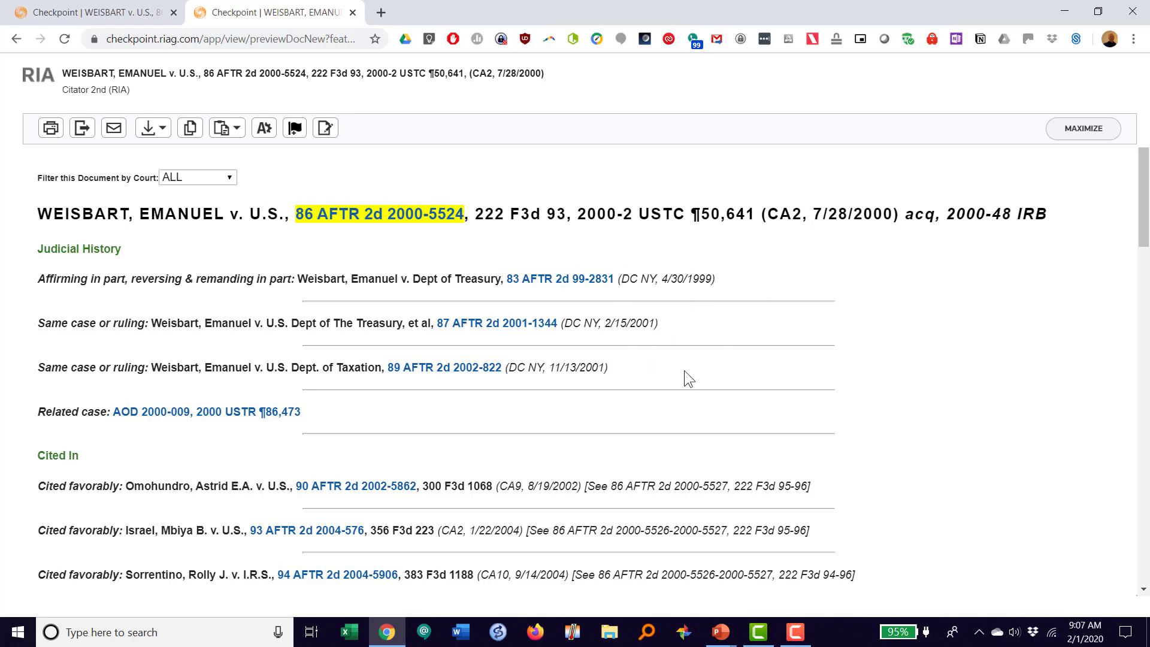
{"action": "mouse_move", "coordinate": [690, 365]}
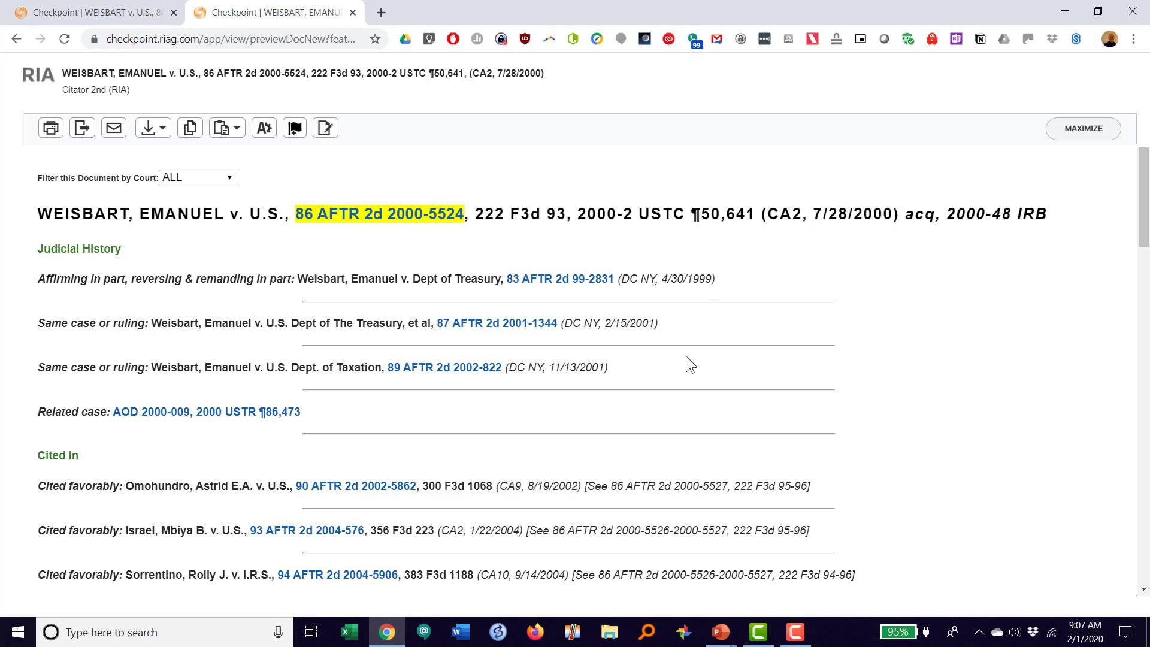
{"action": "mouse_move", "coordinate": [257, 278]}
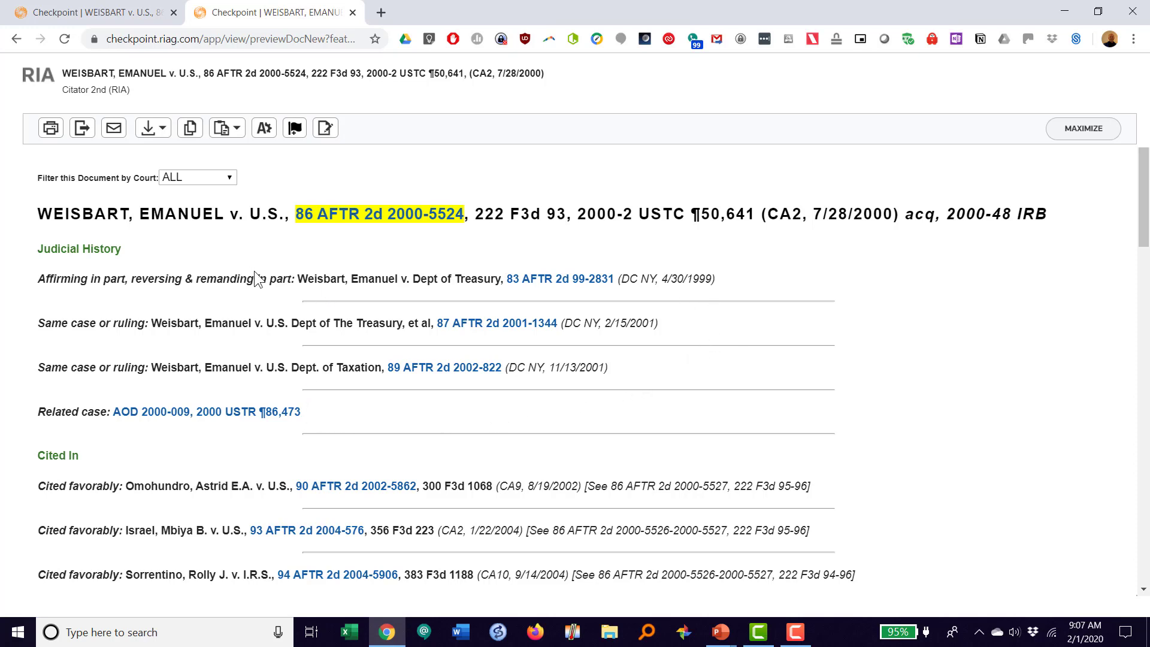
{"action": "mouse_move", "coordinate": [188, 277]}
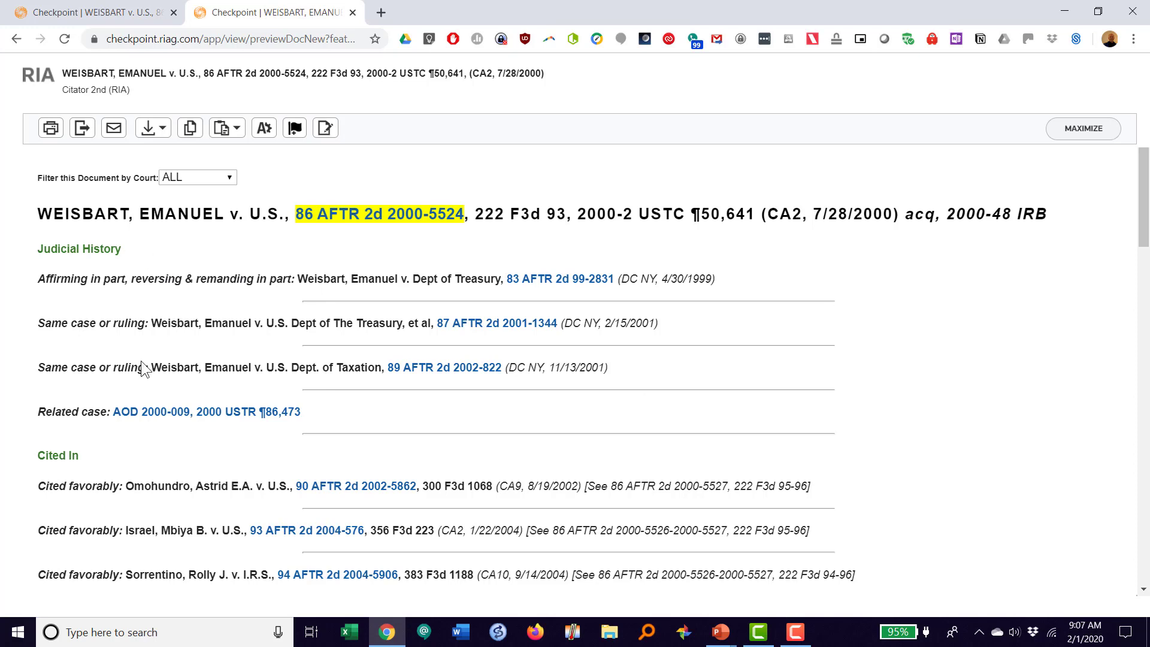
{"action": "mouse_move", "coordinate": [247, 340]}
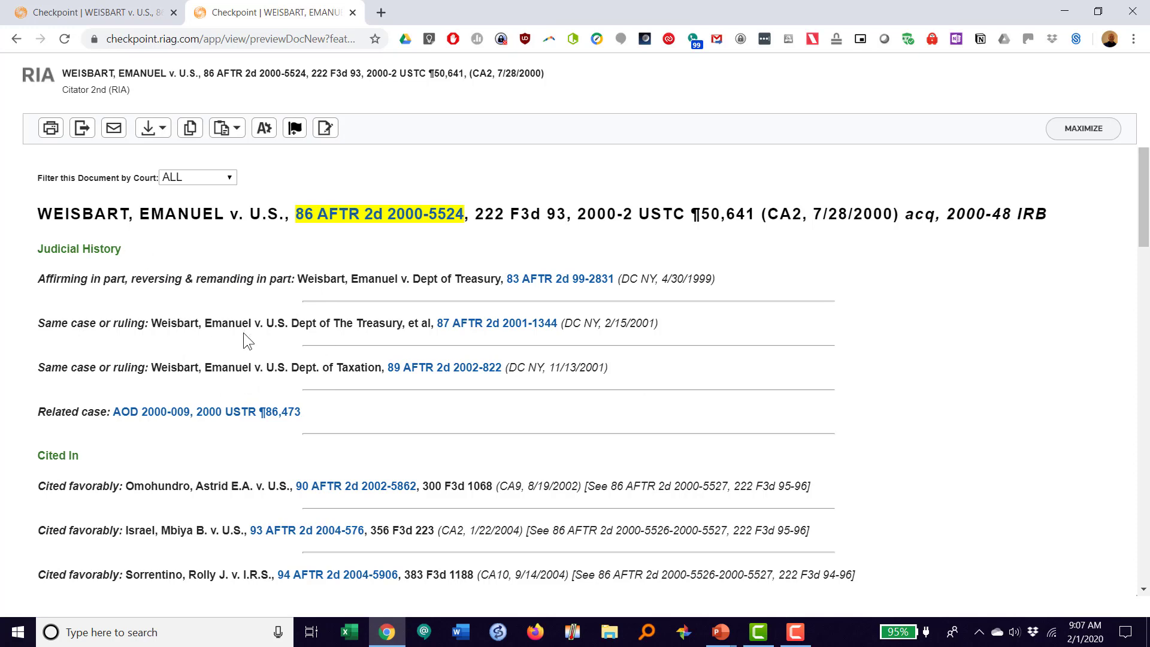
{"action": "mouse_move", "coordinate": [216, 411]}
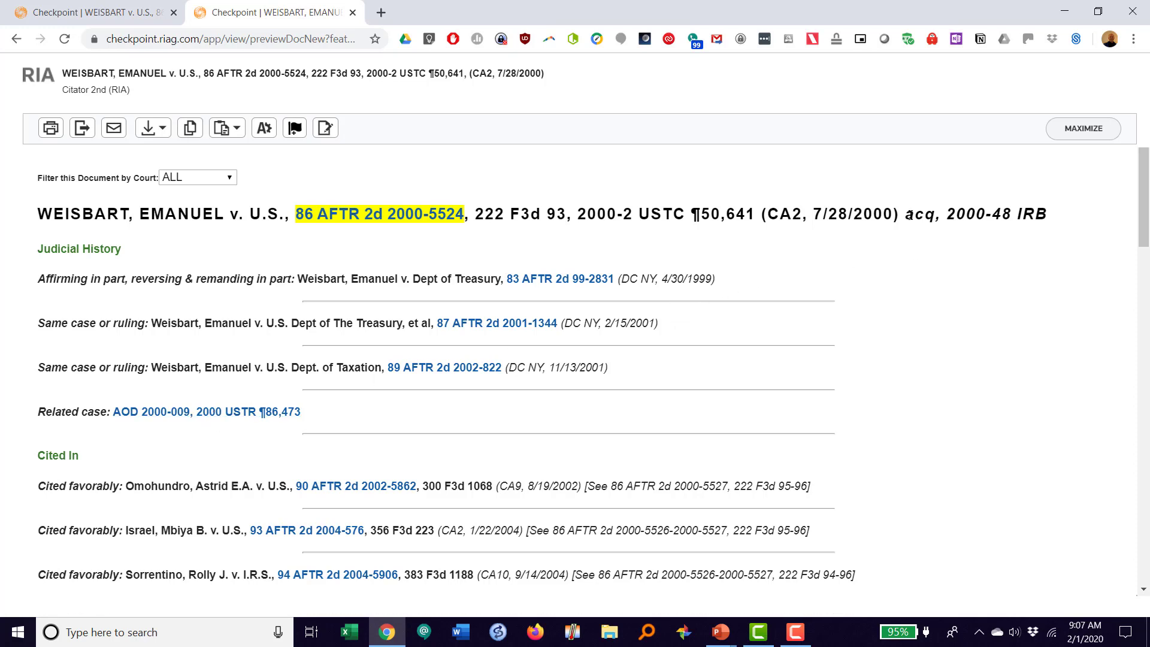
{"action": "left_click", "coordinate": [222, 127]}
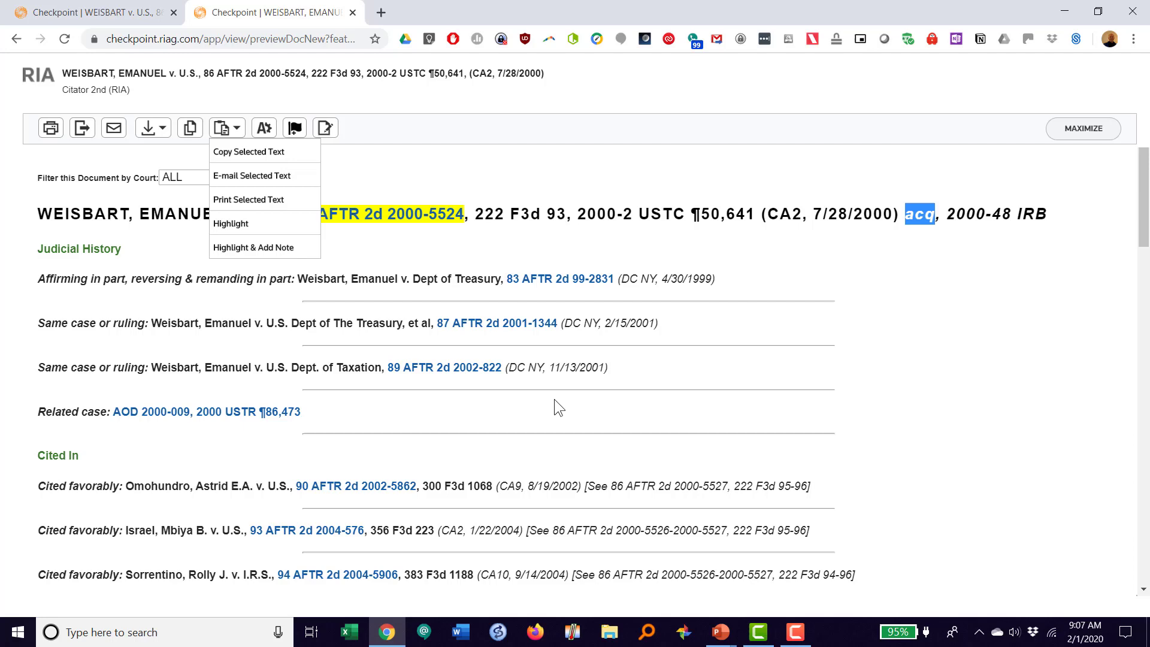
{"action": "left_click", "coordinate": [205, 412]}
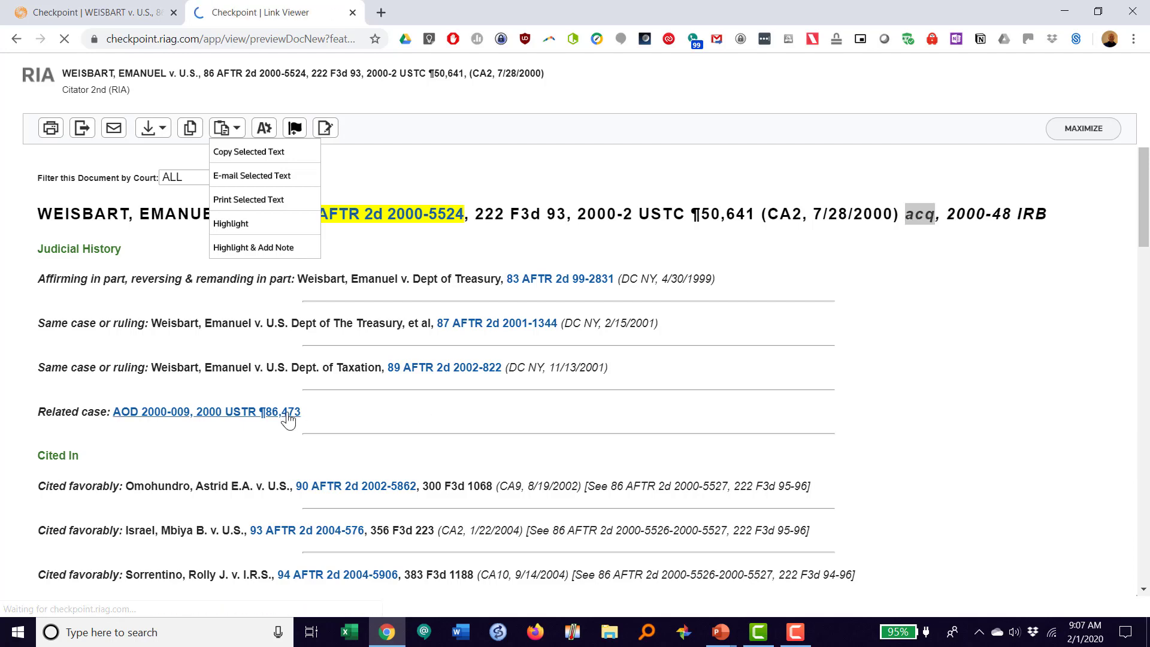
{"action": "left_click", "coordinate": [206, 411]}
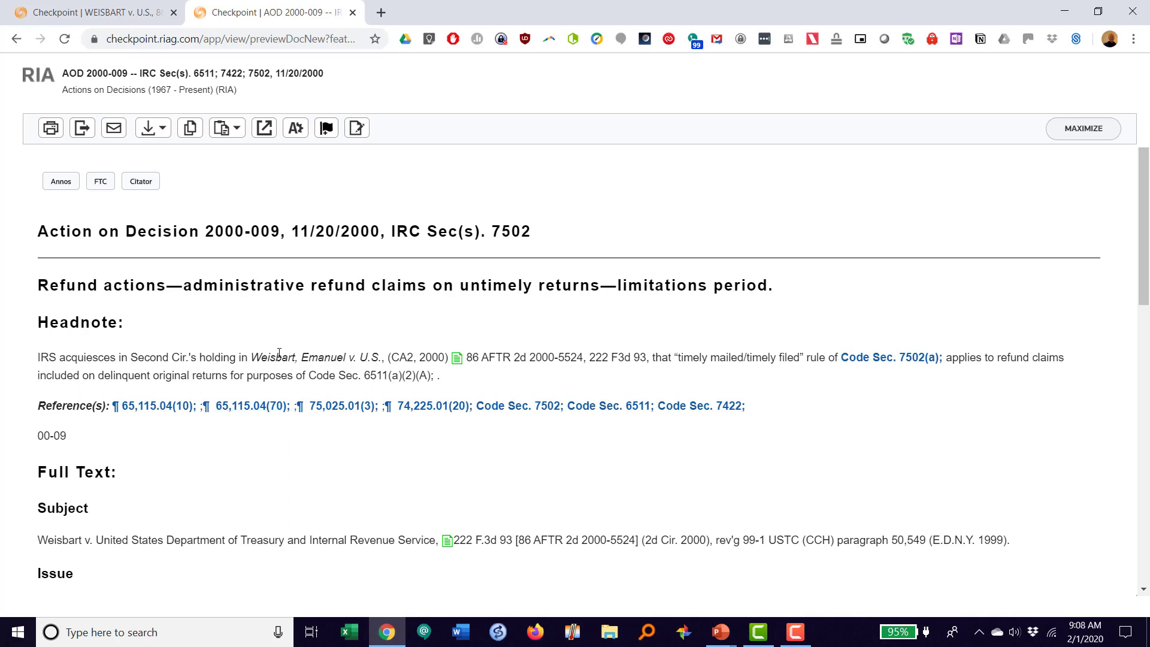
{"action": "mouse_move", "coordinate": [282, 350]}
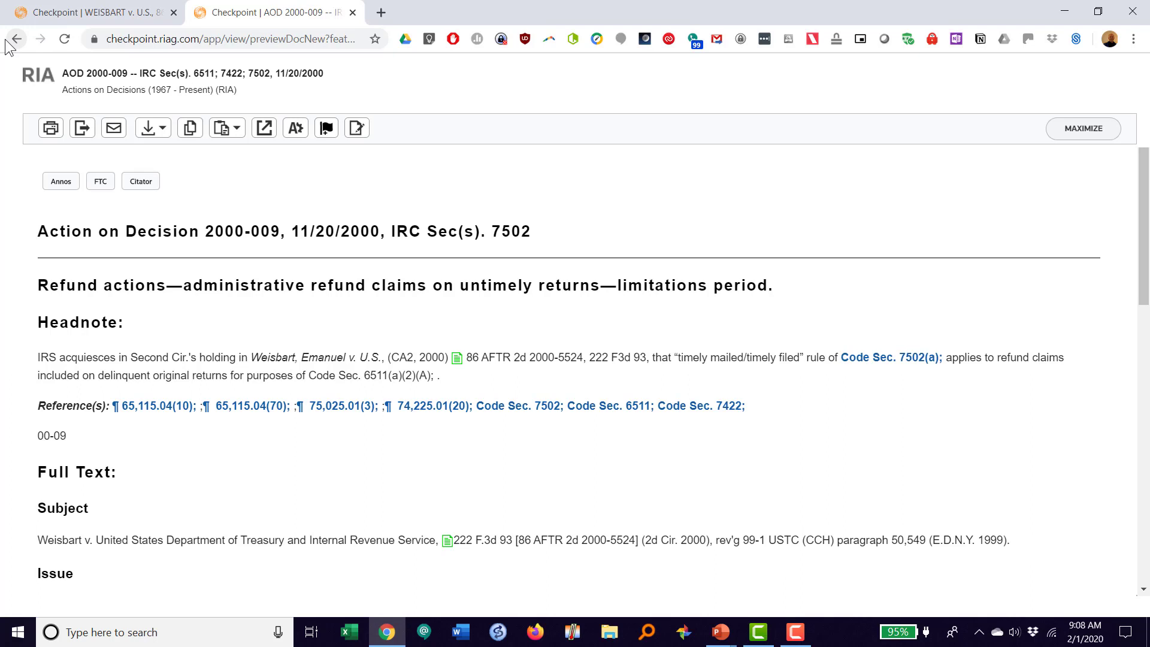
{"action": "mouse_move", "coordinate": [16, 39]}
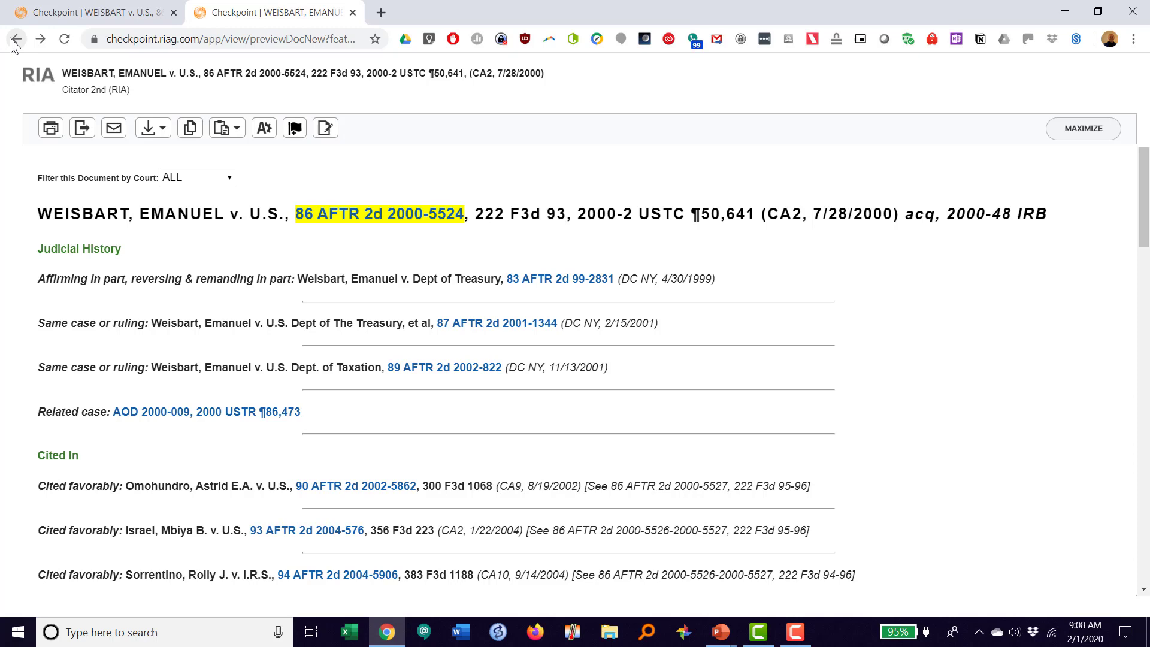
{"action": "mouse_move", "coordinate": [291, 293]}
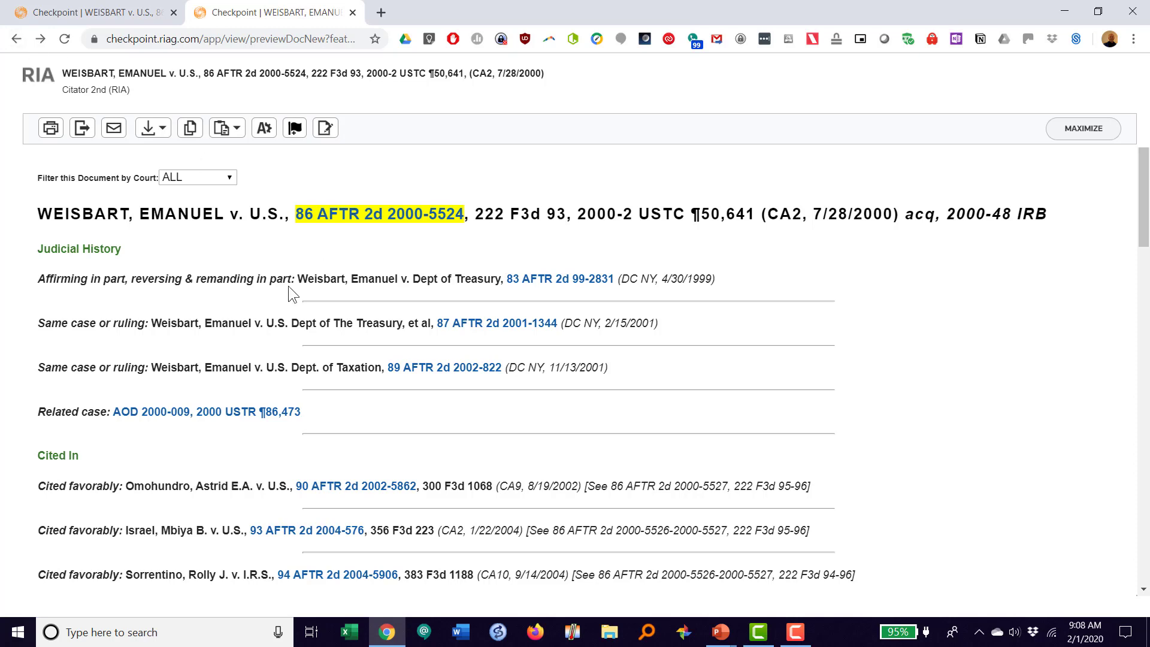
{"action": "mouse_move", "coordinate": [329, 442]}
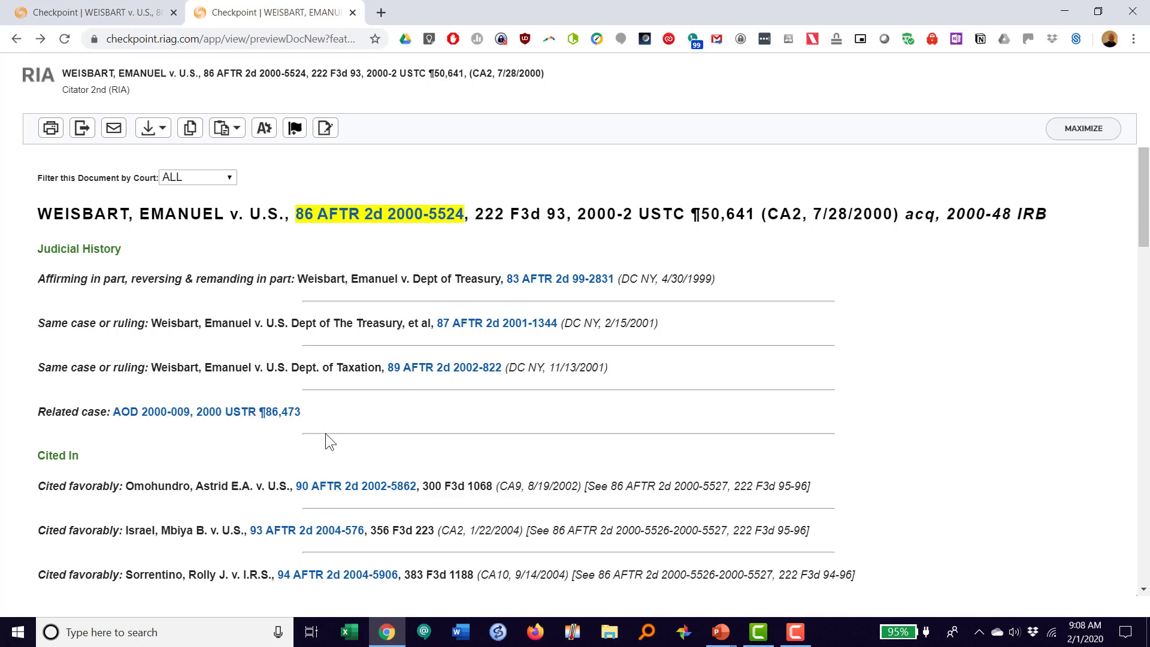
{"action": "mouse_move", "coordinate": [347, 427]}
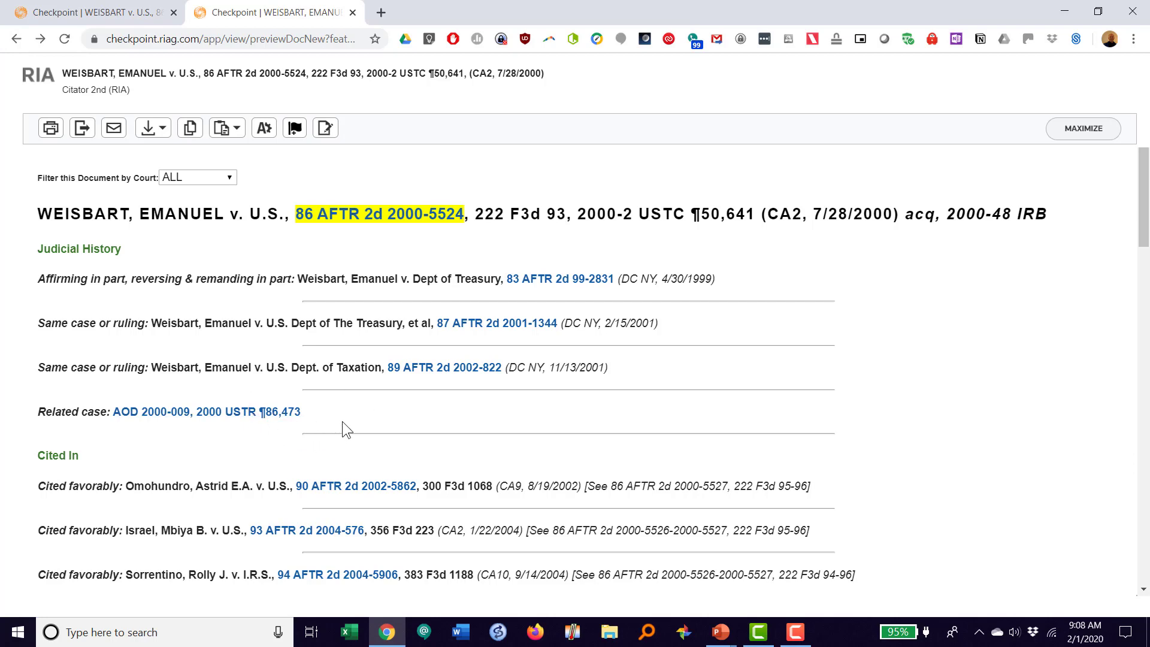
- Scroll the Weisbart citator entry to its final citing cases, Anastasoff and D'Avanzo
{"action": "scroll", "scroll_direction": "down", "scroll_amount": 3}
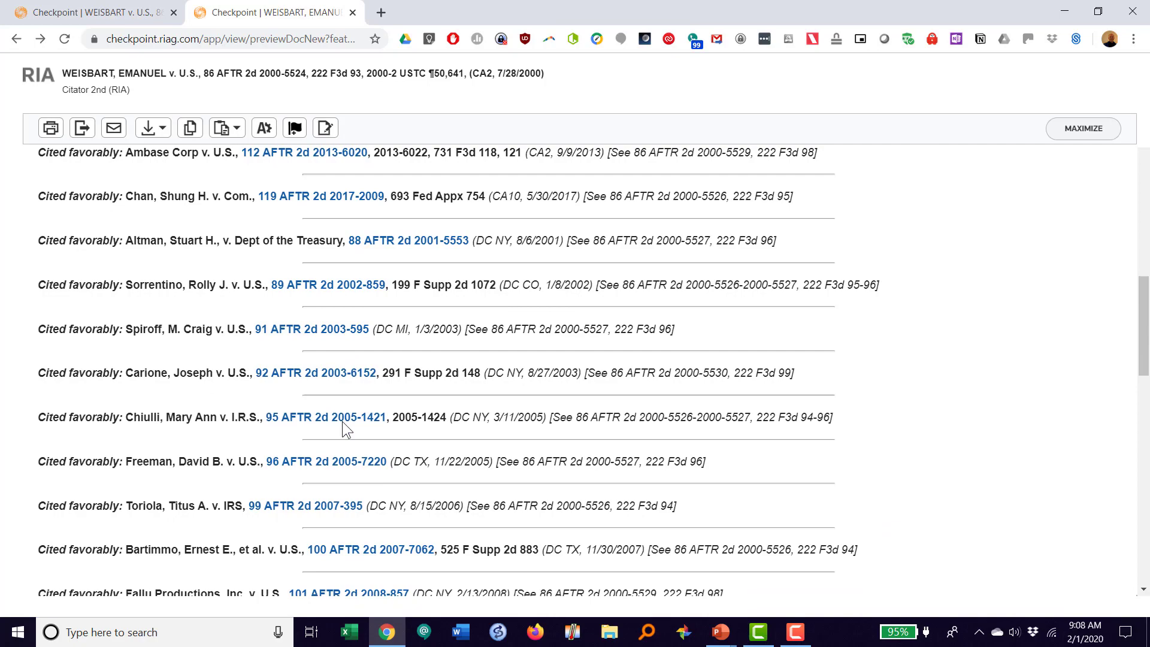
{"action": "scroll", "scroll_direction": "down", "scroll_amount": 3}
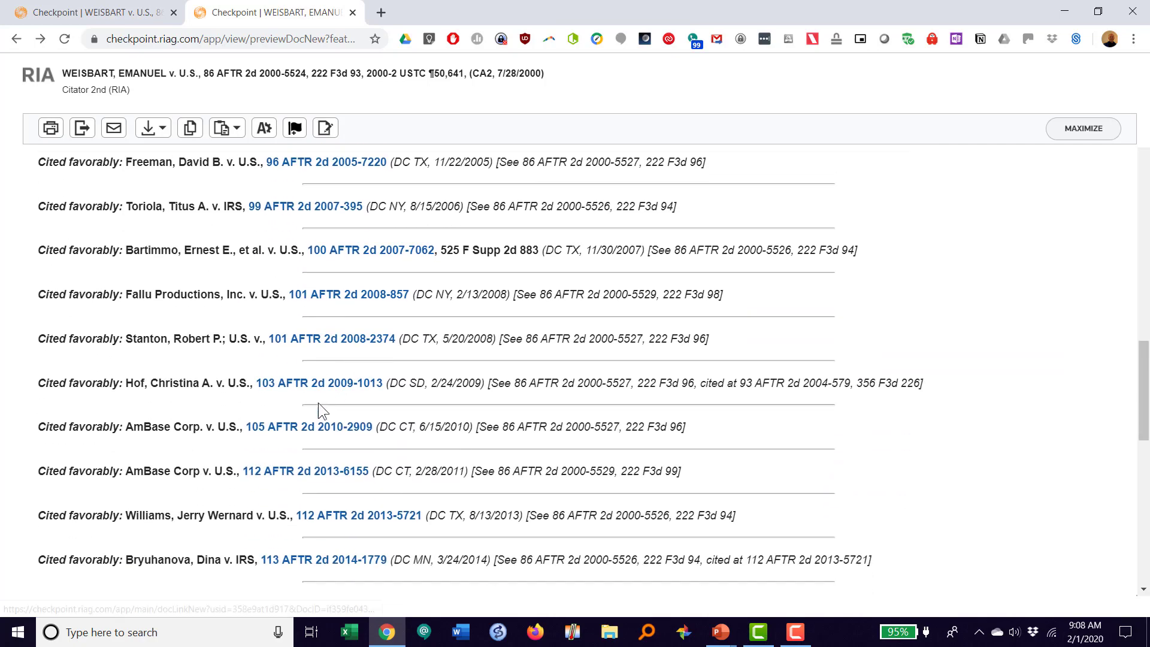
{"action": "scroll", "scroll_direction": "up", "scroll_amount": 3}
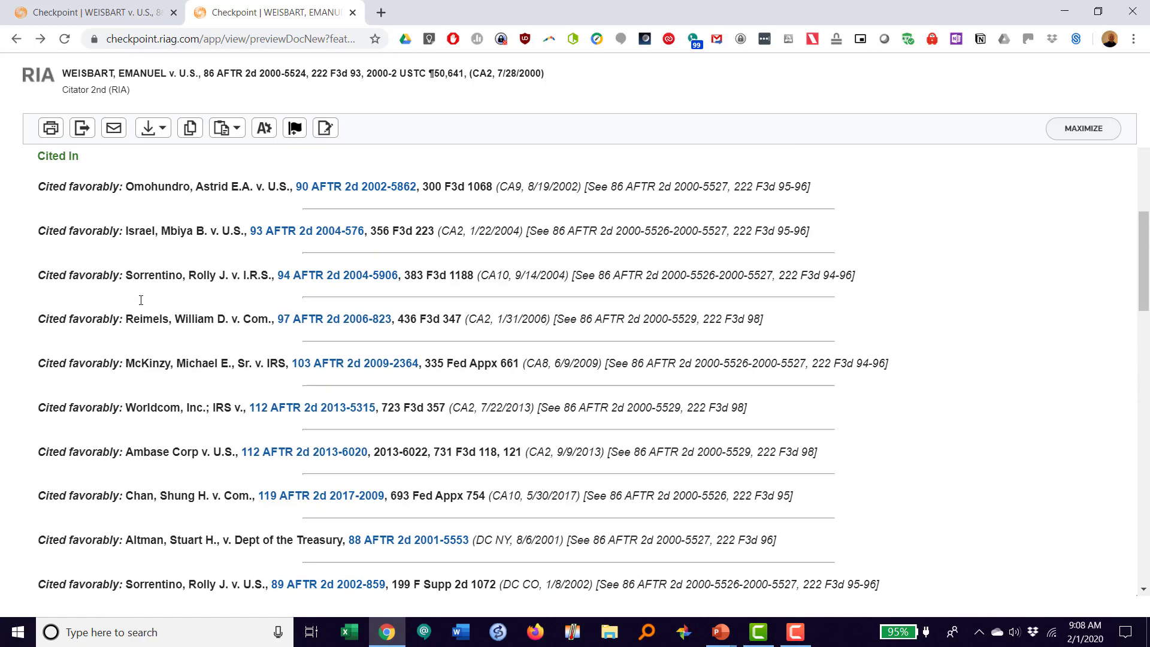
{"action": "scroll", "scroll_direction": "up", "scroll_amount": 3}
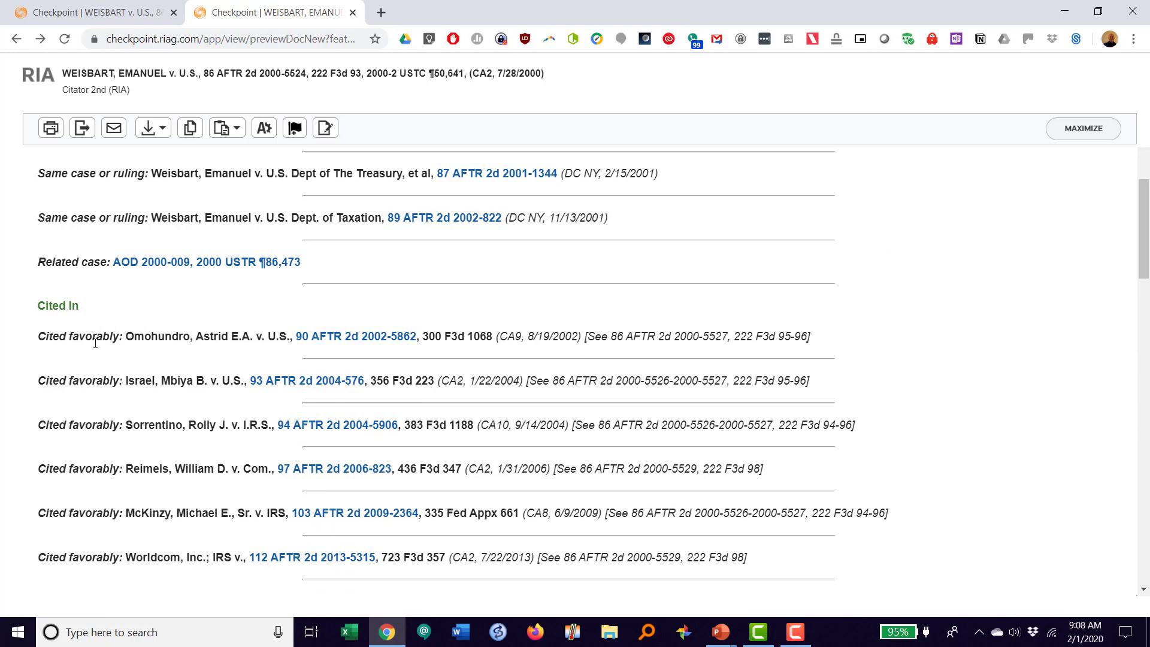
{"action": "scroll", "scroll_direction": "down", "scroll_amount": 3}
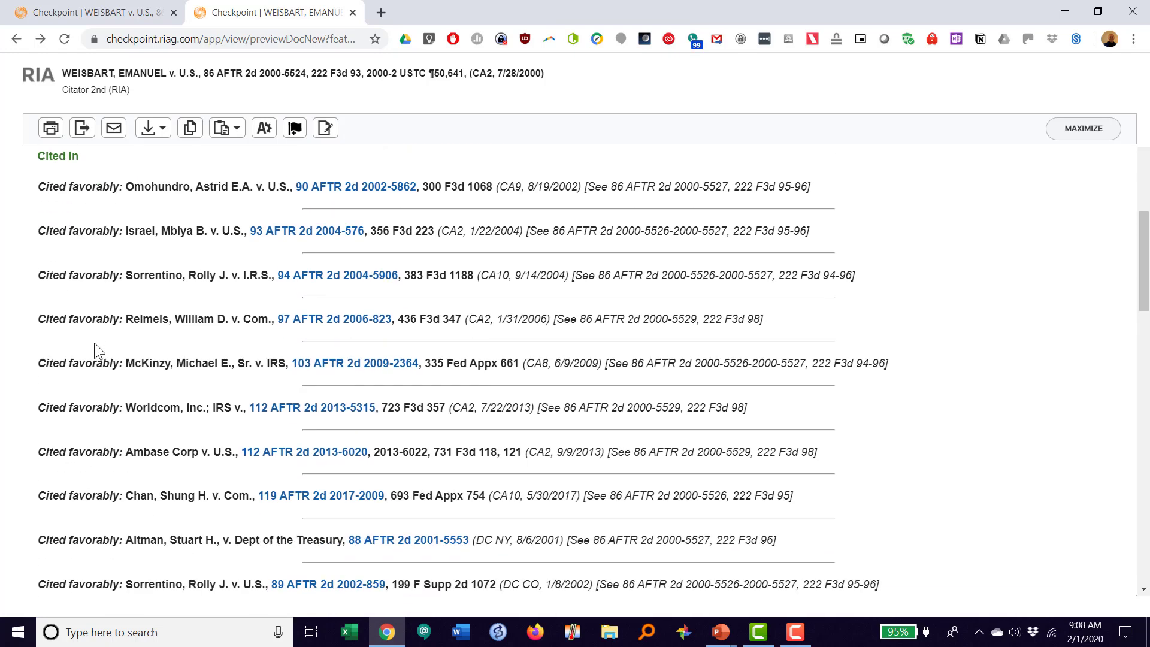
{"action": "scroll", "scroll_direction": "down", "scroll_amount": 3}
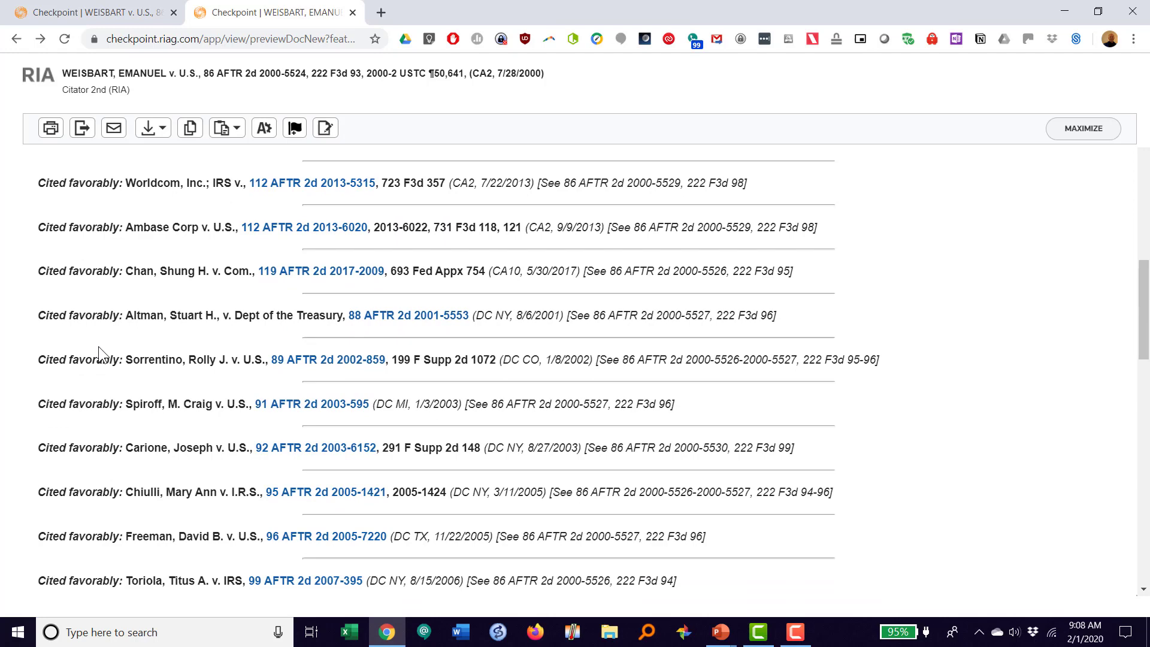
{"action": "scroll", "scroll_direction": "down", "scroll_amount": 3}
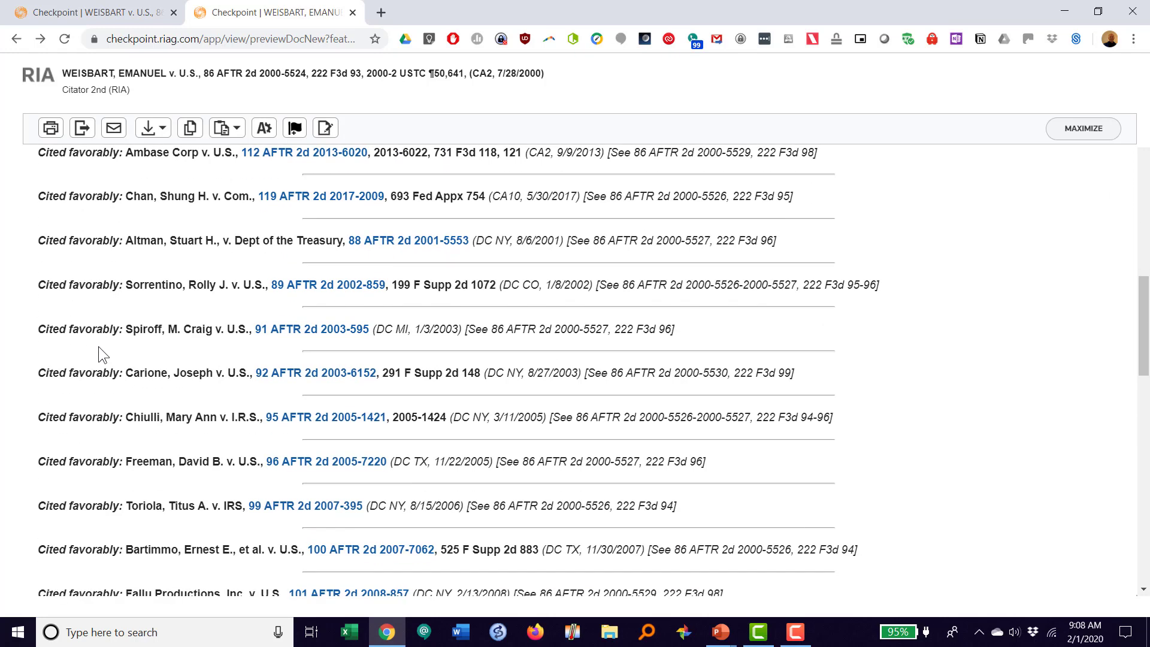
{"action": "scroll", "scroll_direction": "down", "scroll_amount": 3}
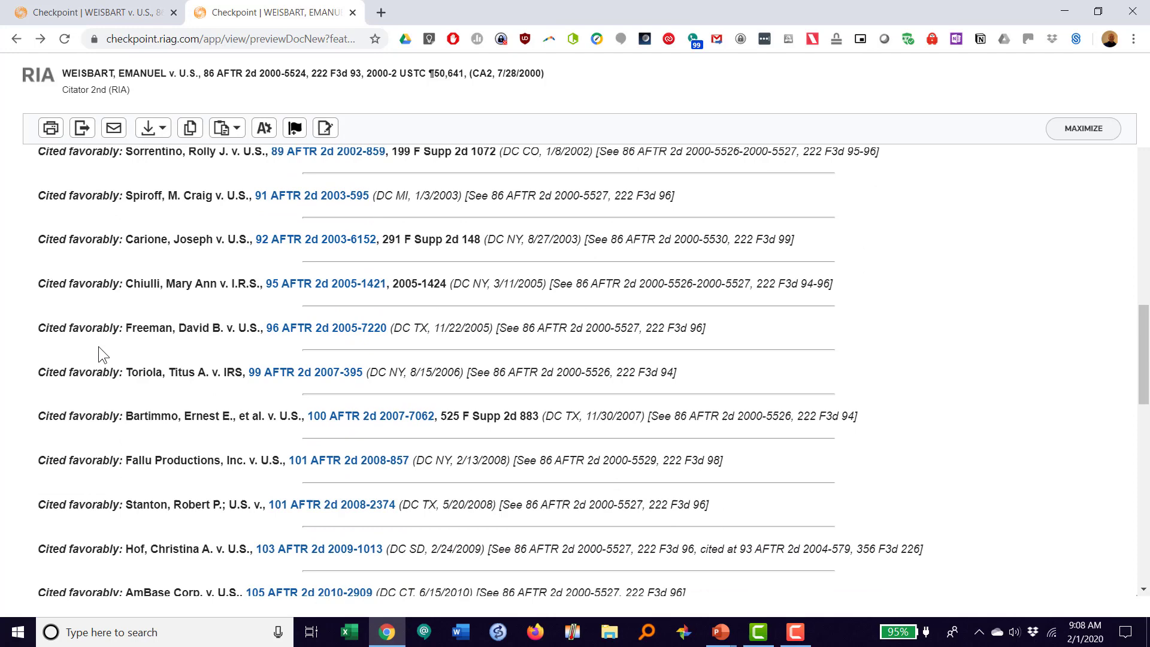
{"action": "scroll", "scroll_direction": "down", "scroll_amount": 3}
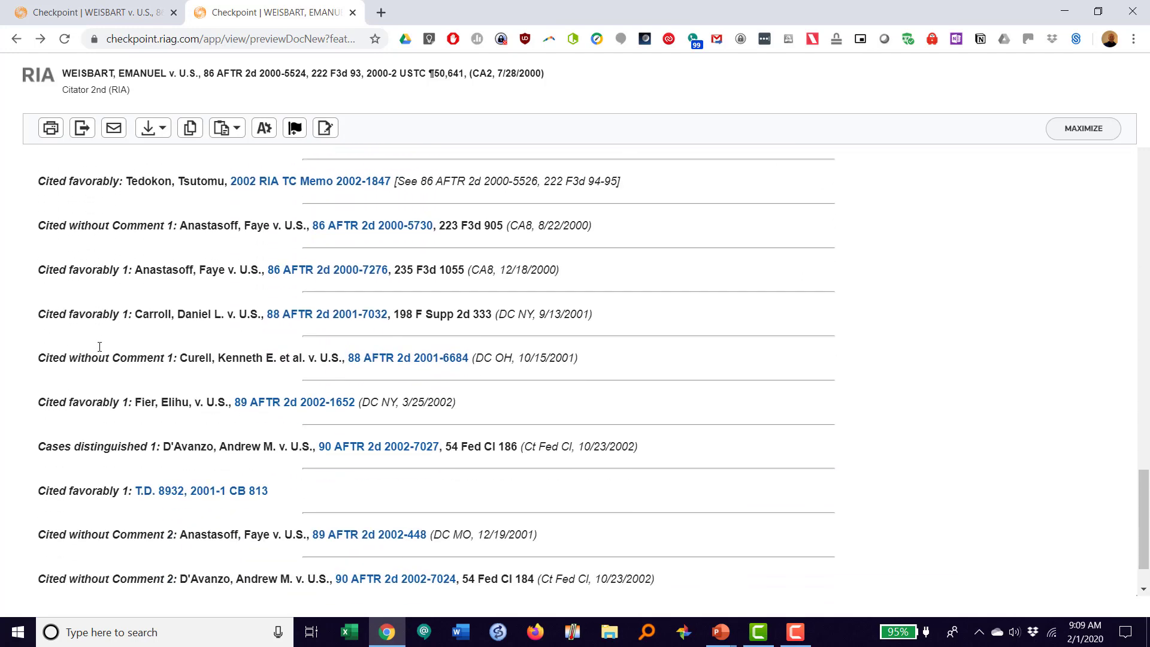
{"action": "scroll", "scroll_direction": "down", "scroll_amount": 3}
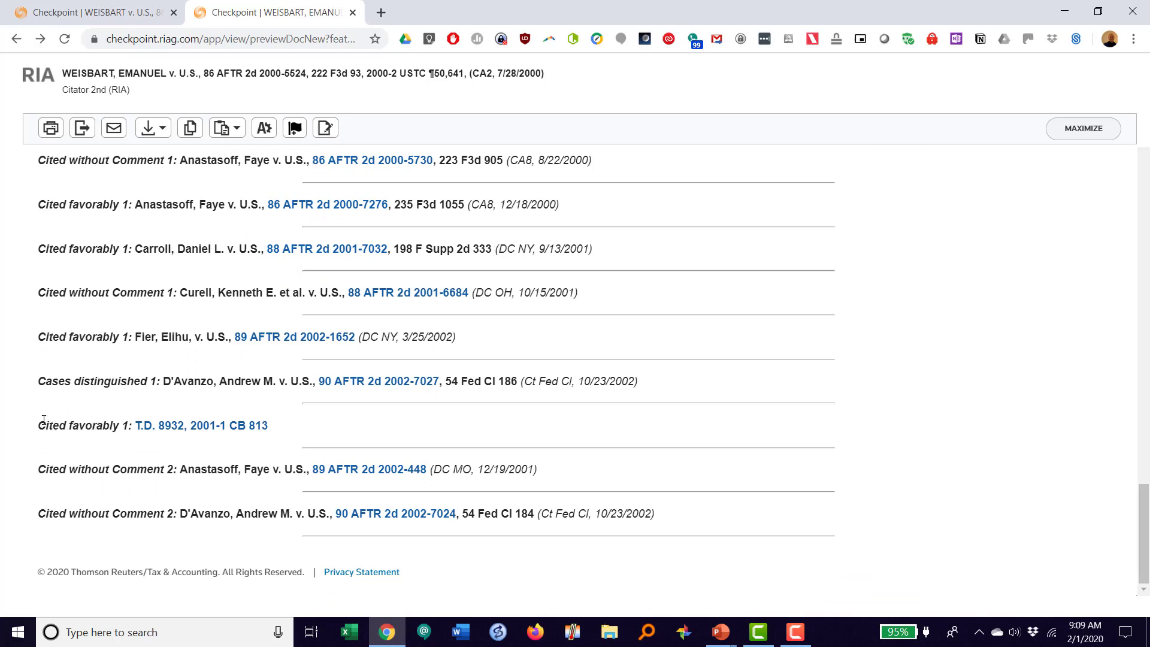
- Select the T.D. 8932, 2001-1 CB 813 citation in the citator's last entries
{"action": "double_click", "coordinate": [200, 425]}
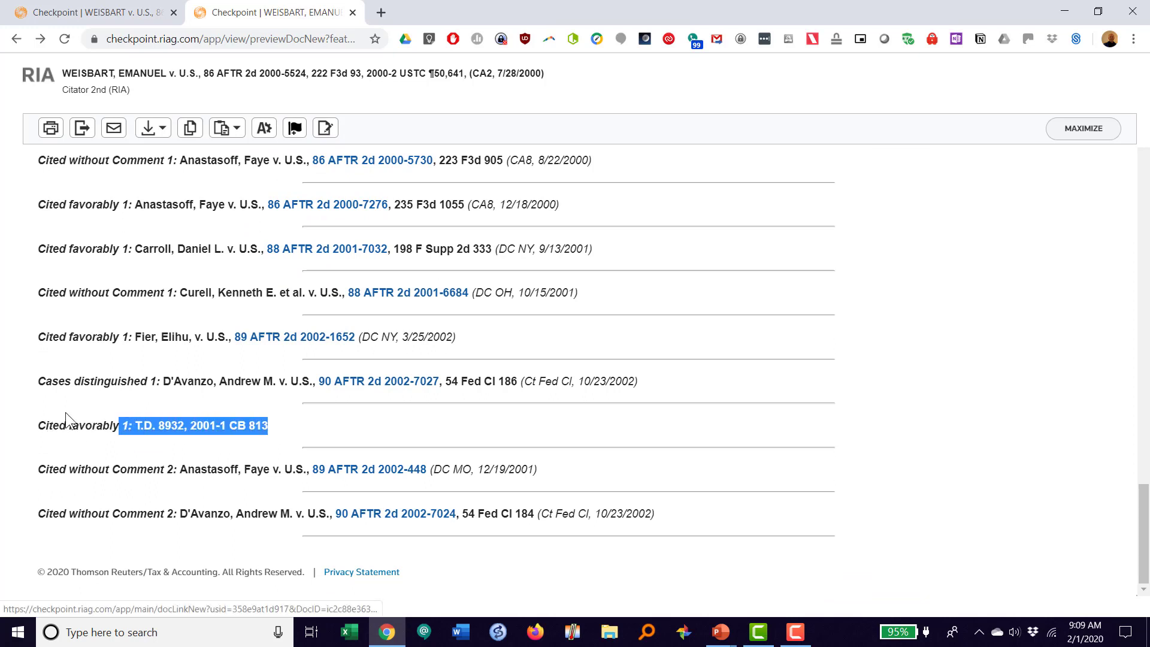
{"action": "left_click", "coordinate": [222, 127]}
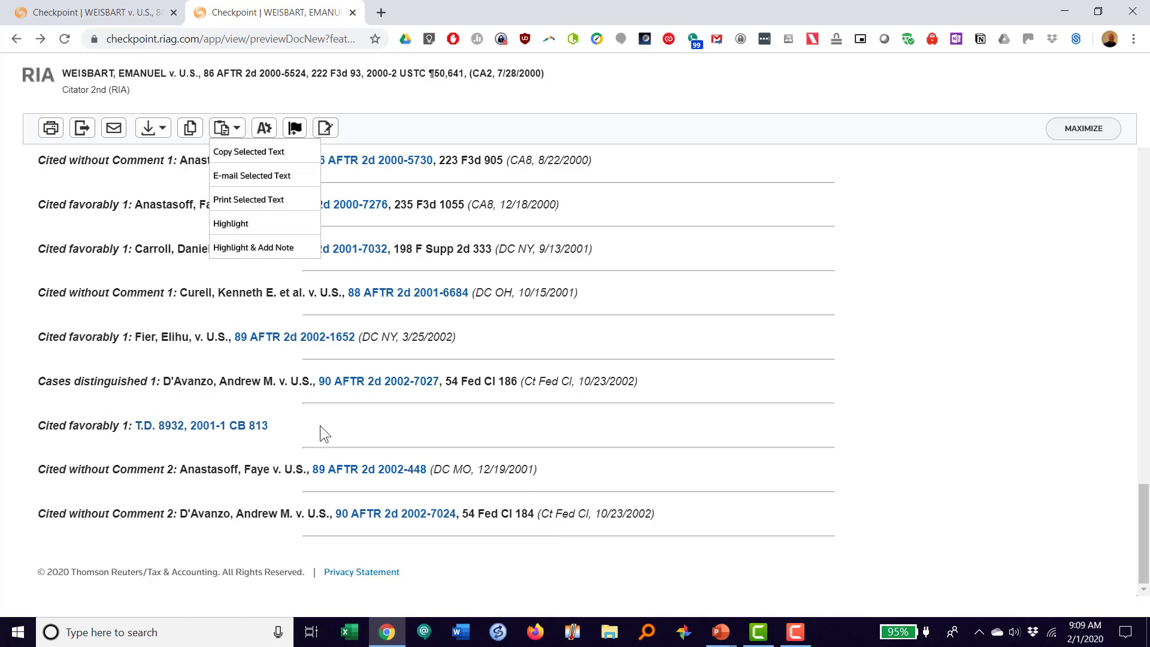
{"action": "mouse_move", "coordinate": [139, 421]}
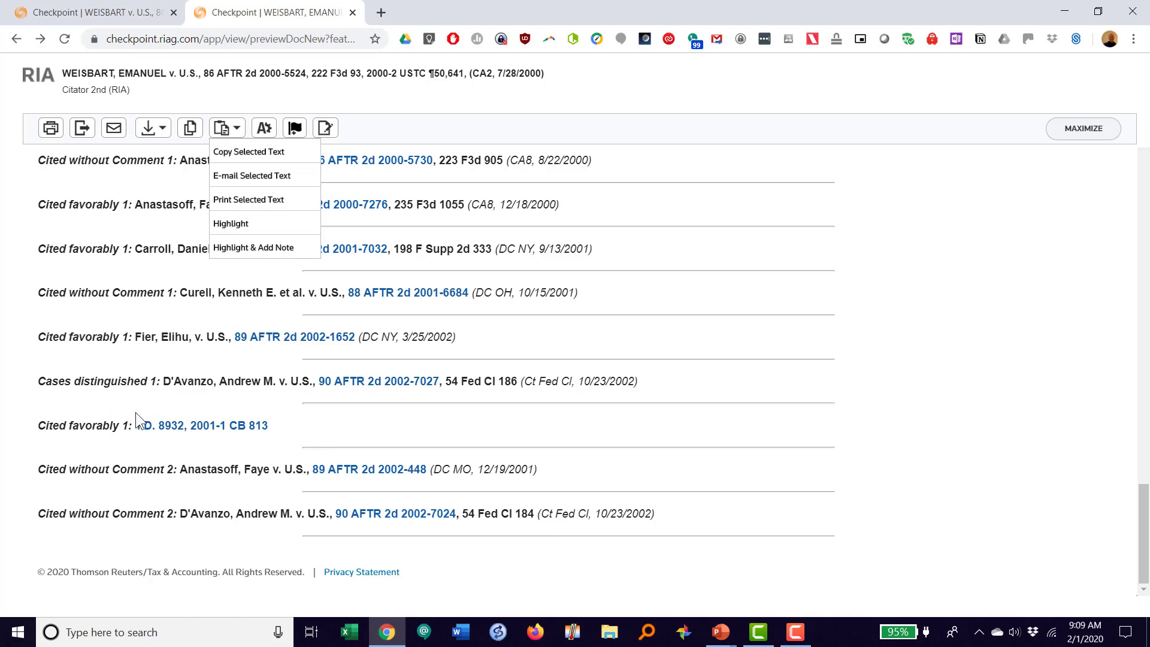
{"action": "mouse_move", "coordinate": [149, 366]}
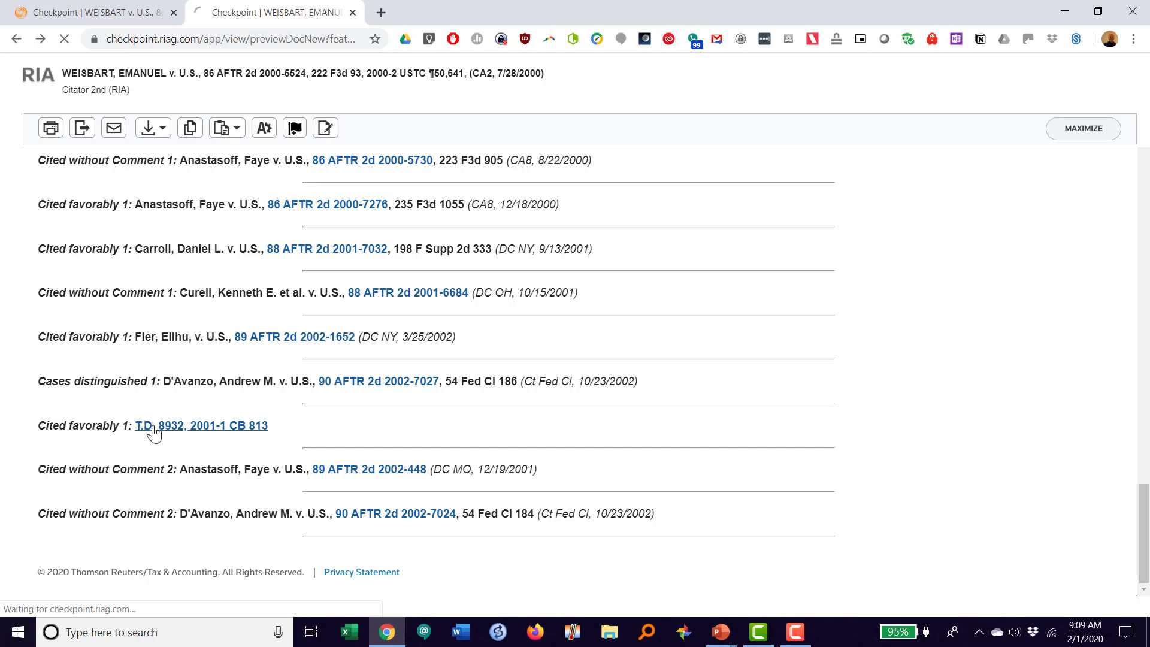
- Open T.D. 8932, find 'weis', and bring up actions for the Weisbart paragraph
{"action": "left_click", "coordinate": [201, 425]}
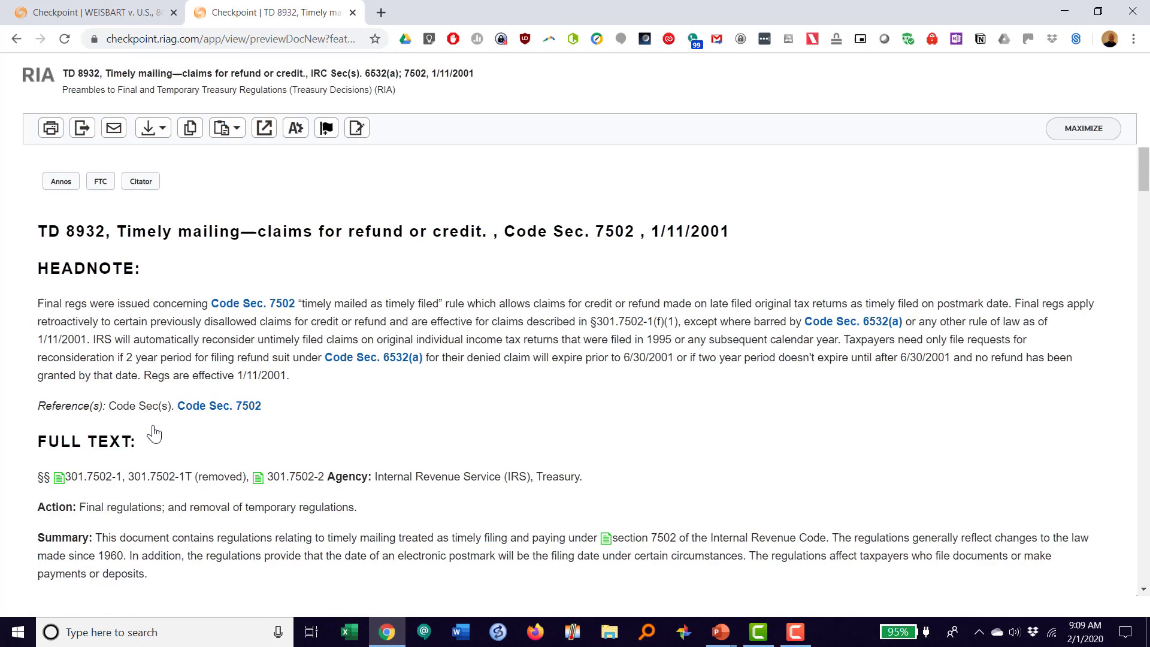
{"action": "key", "text": "ctrl+f"}
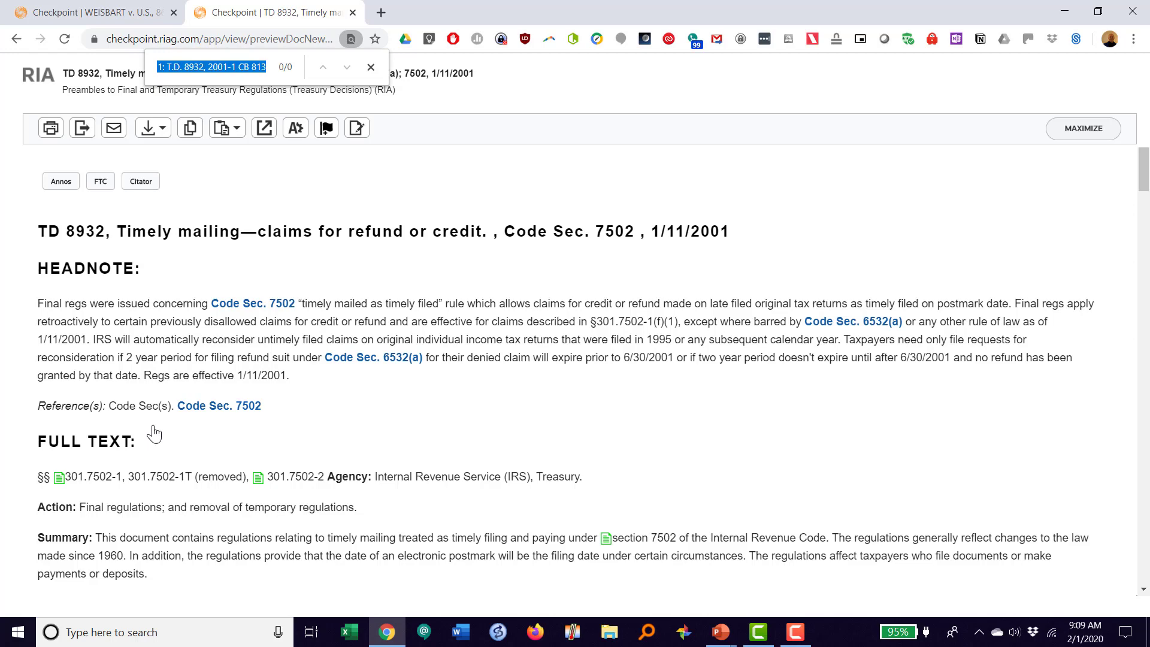
{"action": "type", "text": "weis"}
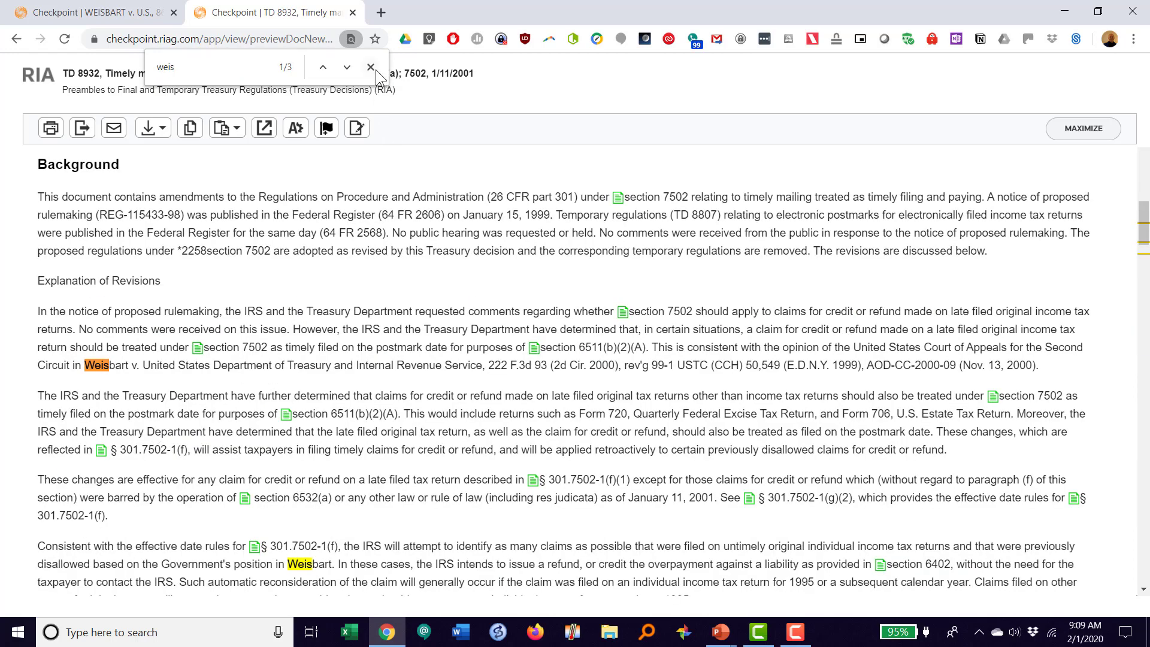
{"action": "left_click", "coordinate": [370, 67]}
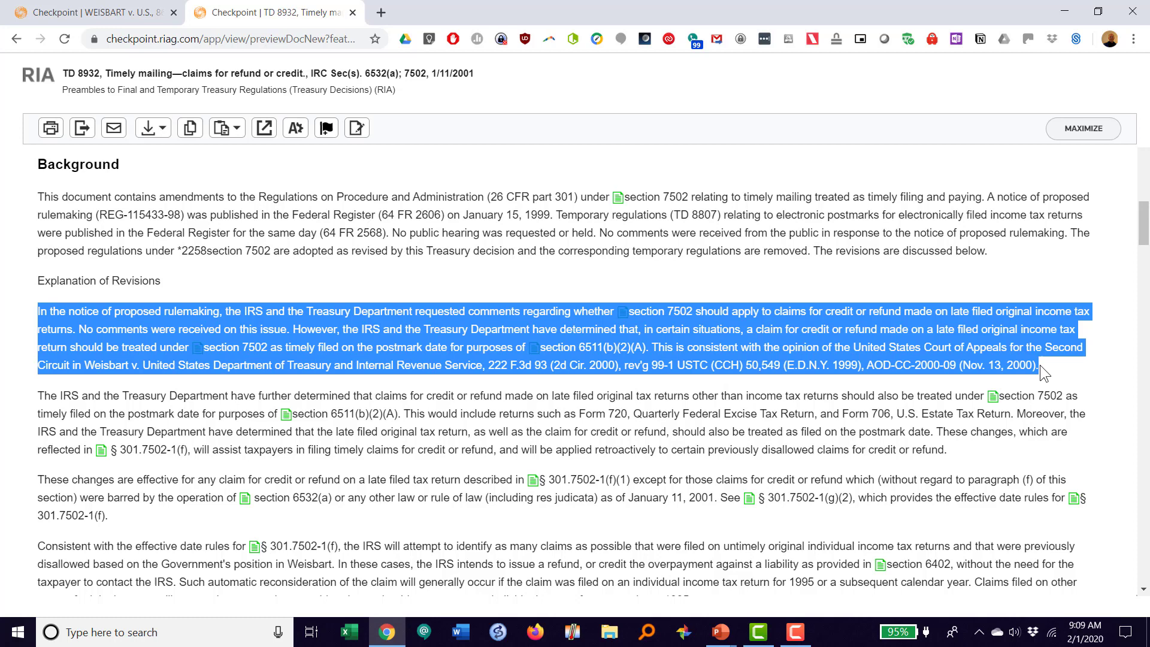
{"action": "left_click", "coordinate": [221, 128]}
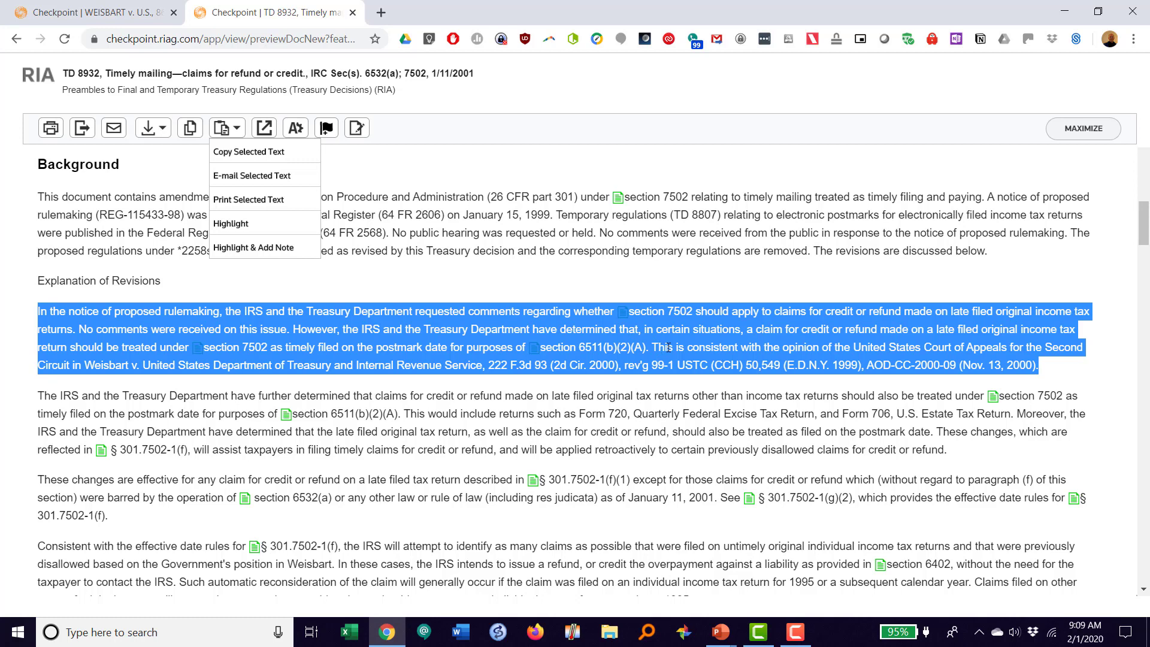
{"action": "mouse_move", "coordinate": [433, 367]}
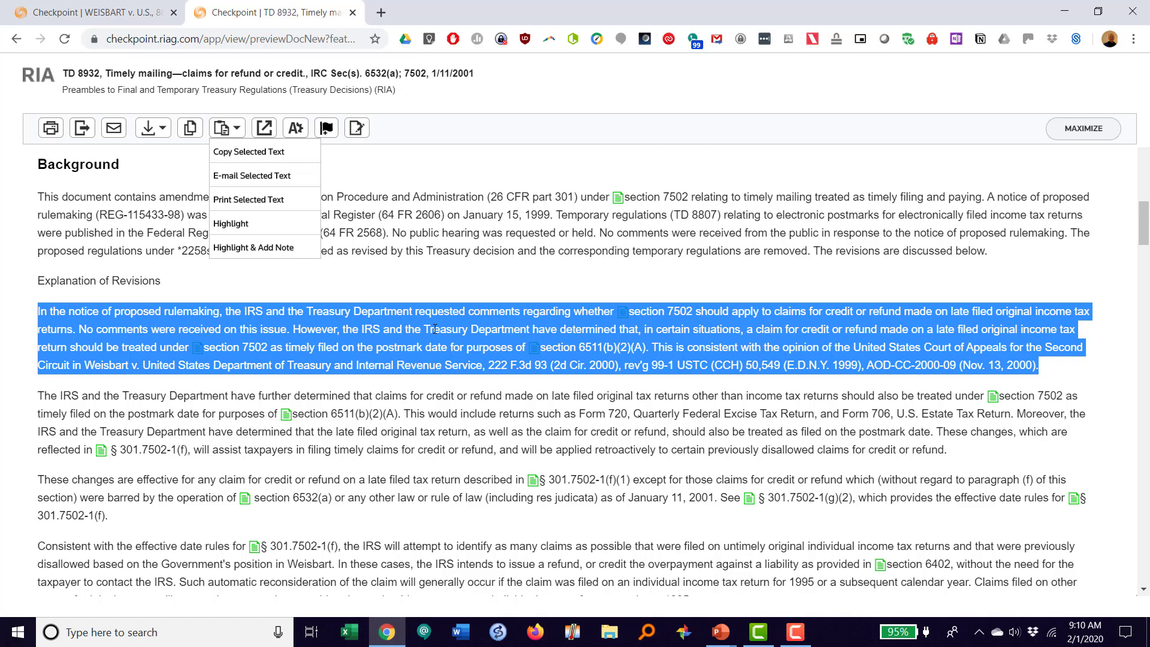
{"action": "mouse_move", "coordinate": [10, 215]}
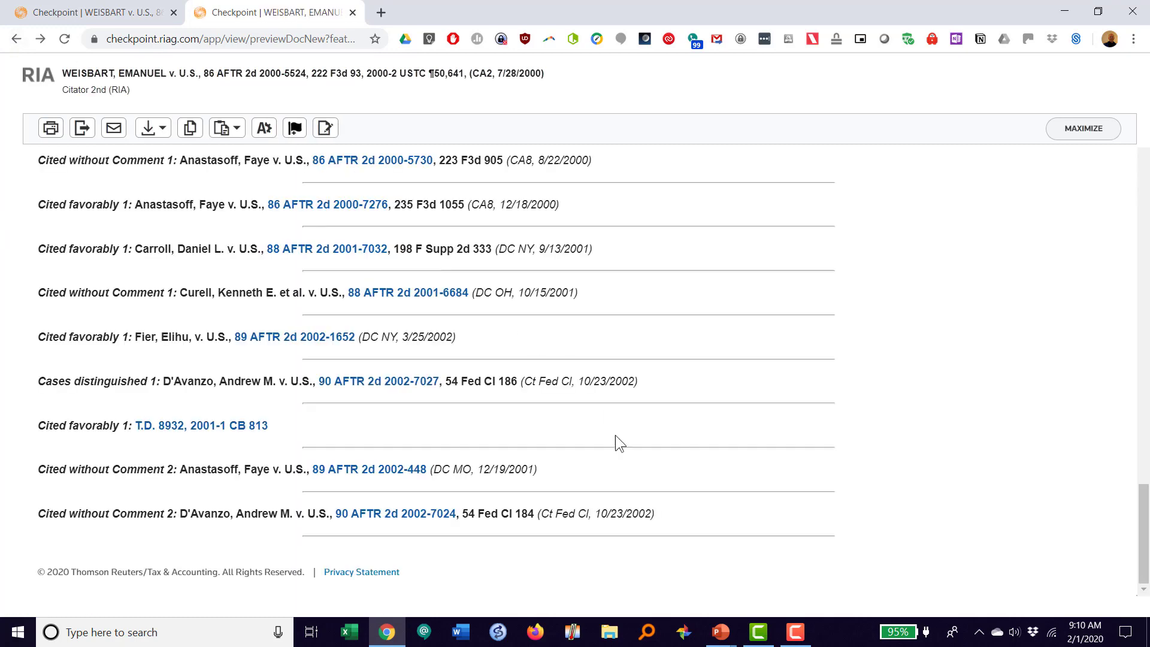
{"action": "scroll", "scroll_direction": "up", "scroll_amount": 3}
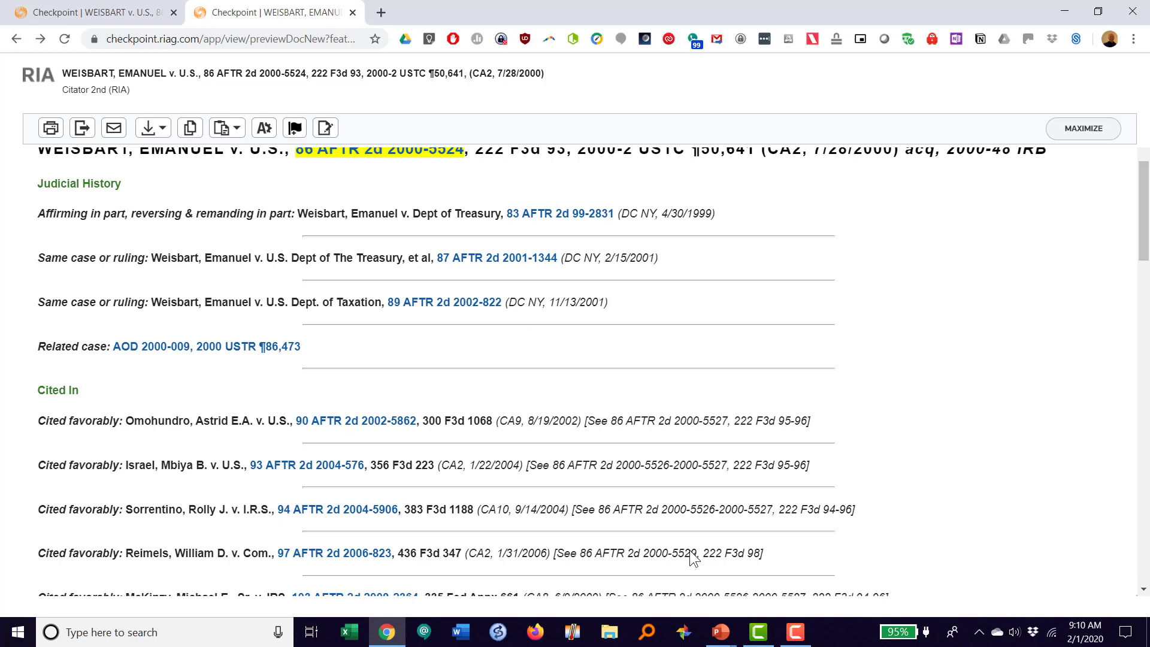
{"action": "scroll", "scroll_direction": "up", "scroll_amount": 3}
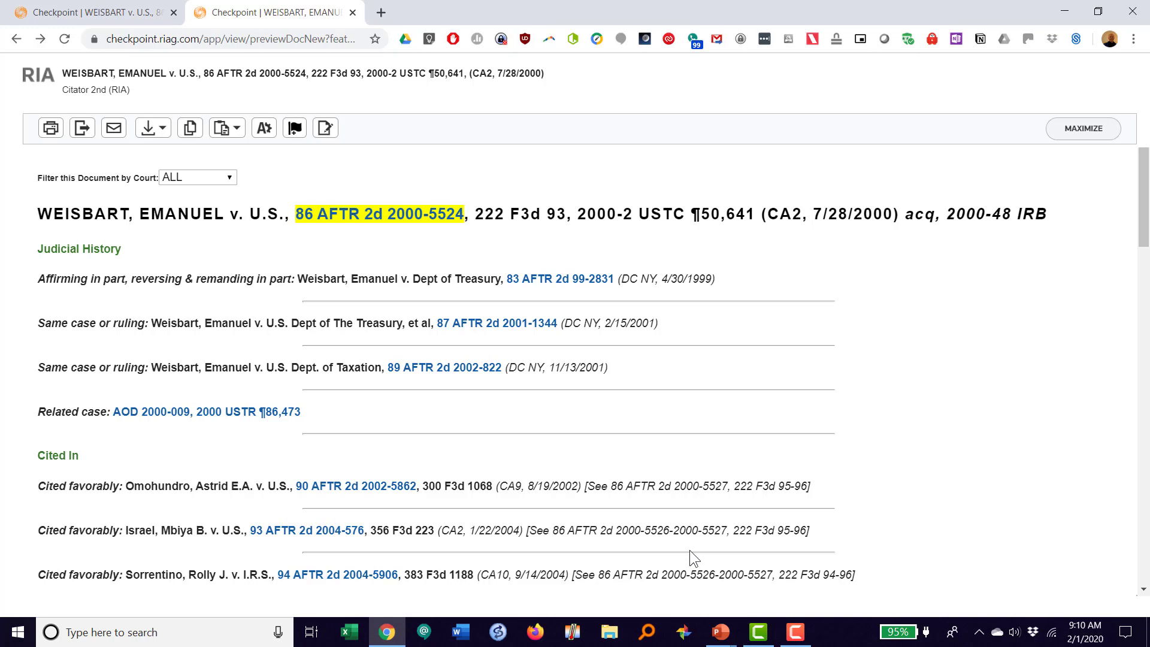
{"action": "mouse_move", "coordinate": [679, 570]}
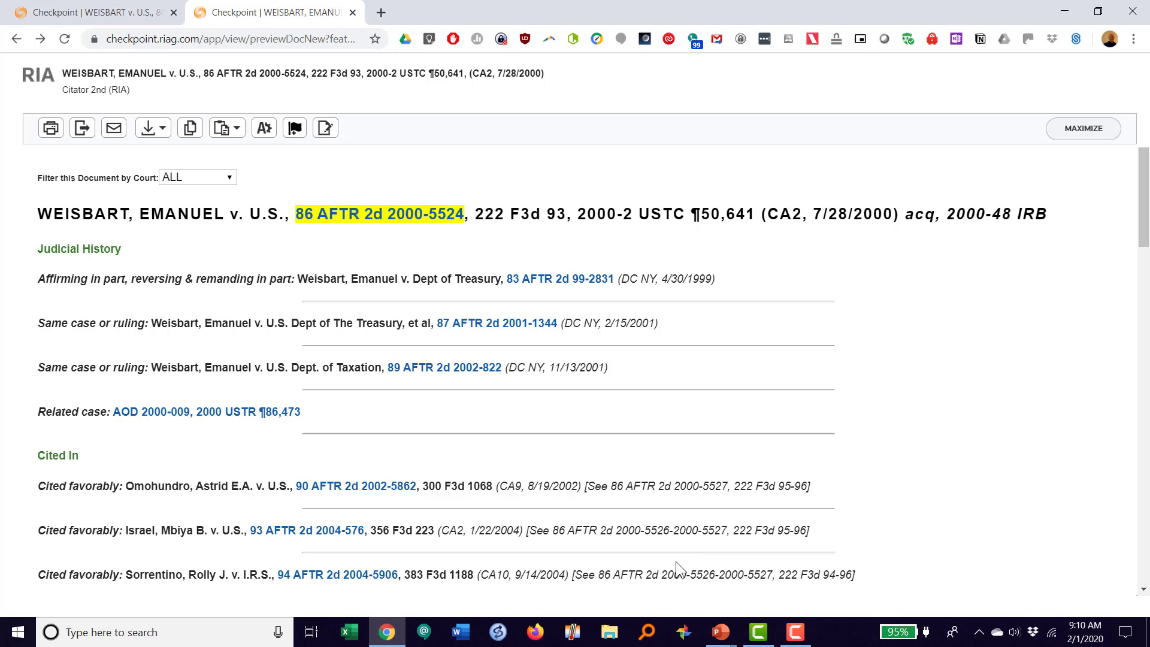
{"action": "scroll", "scroll_direction": "down", "scroll_amount": 3}
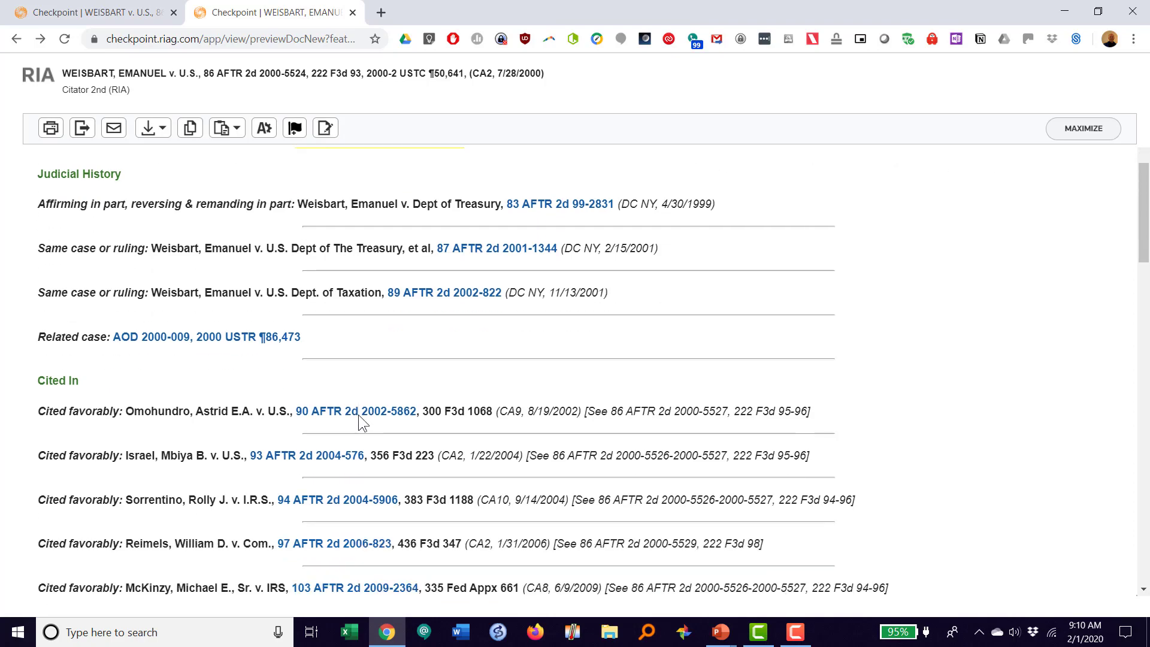
{"action": "scroll", "scroll_direction": "down", "scroll_amount": 3}
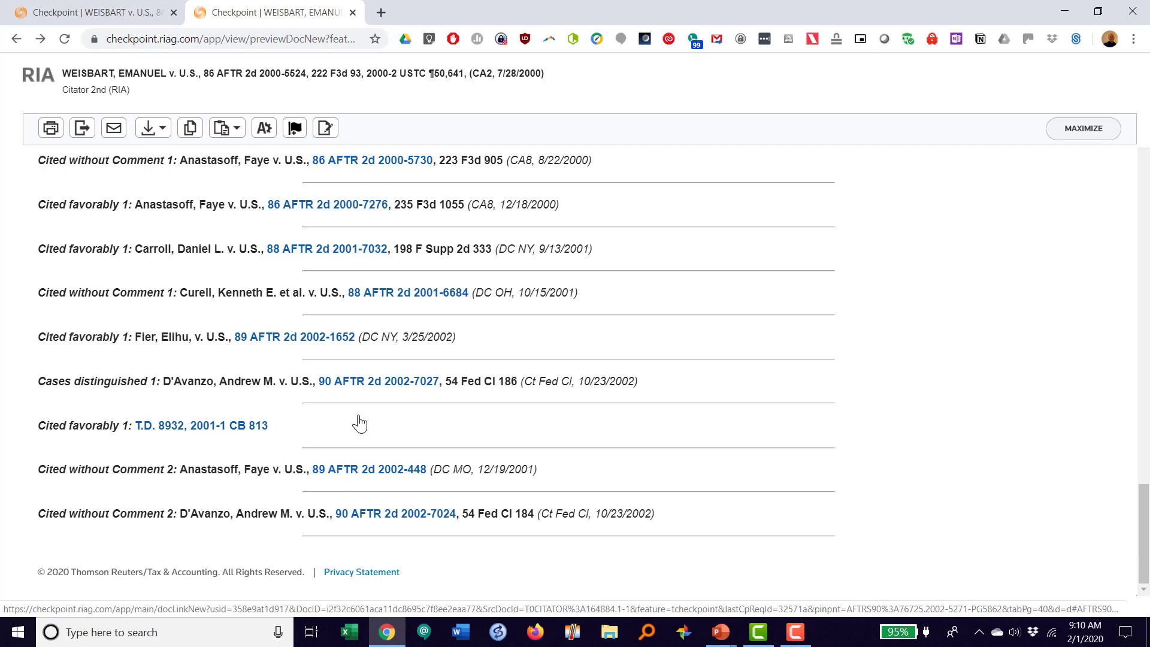
{"action": "mouse_move", "coordinate": [331, 432]}
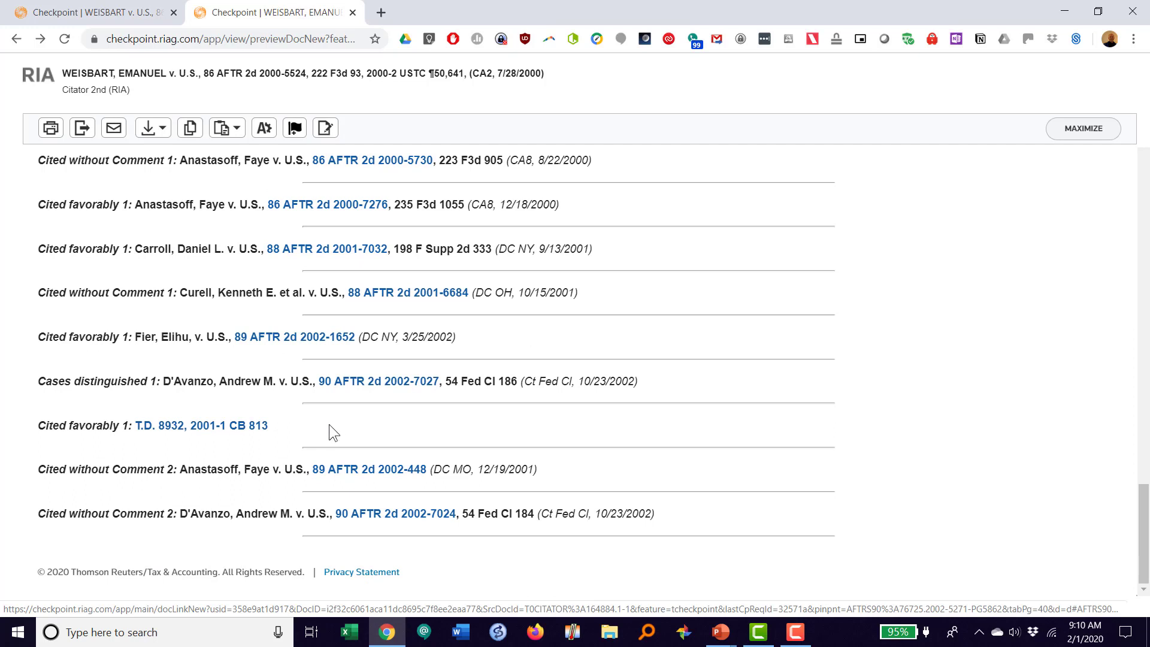
{"action": "left_click", "coordinate": [223, 128]}
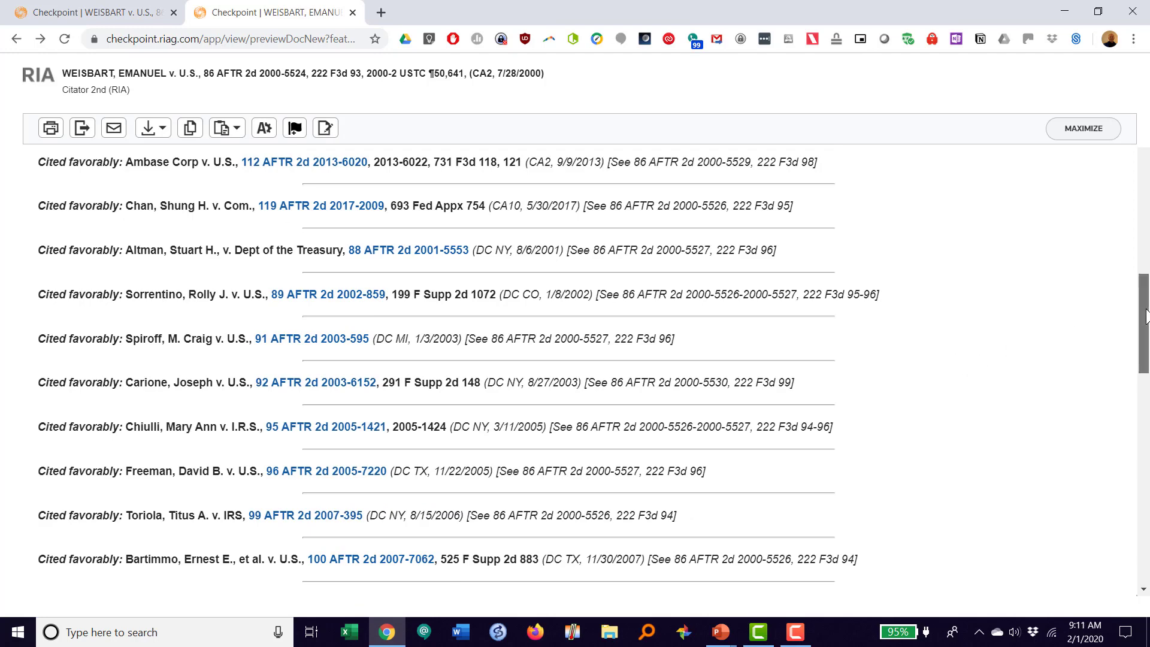
{"action": "scroll", "scroll_direction": "up", "scroll_amount": 3}
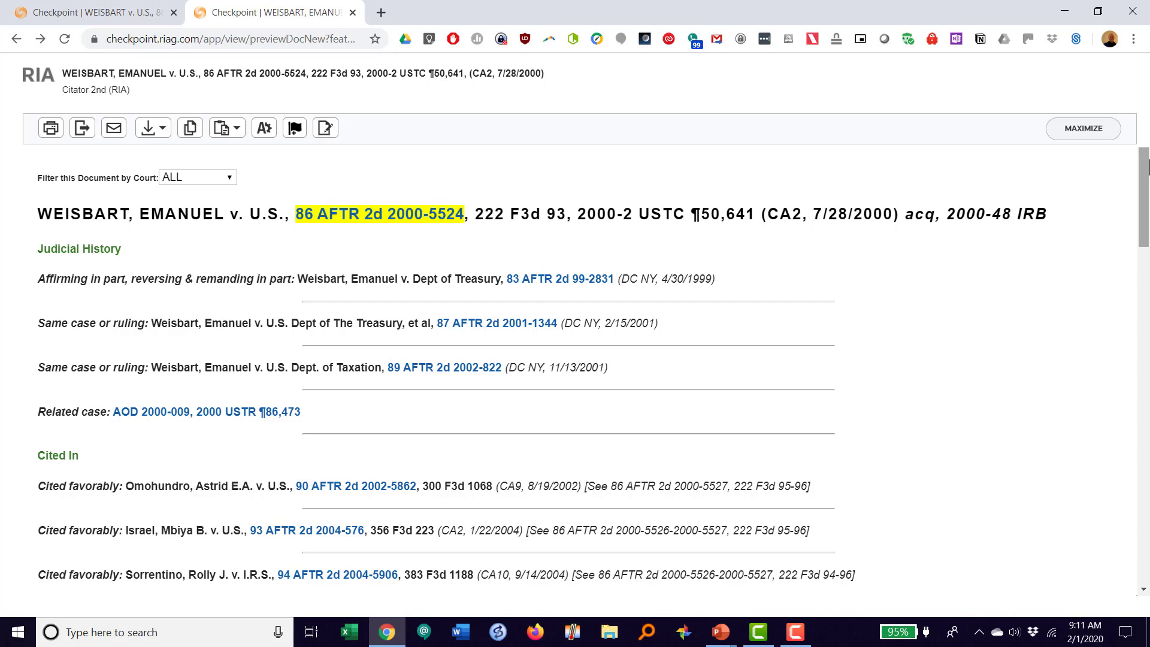
{"action": "scroll", "scroll_direction": "down", "scroll_amount": 3}
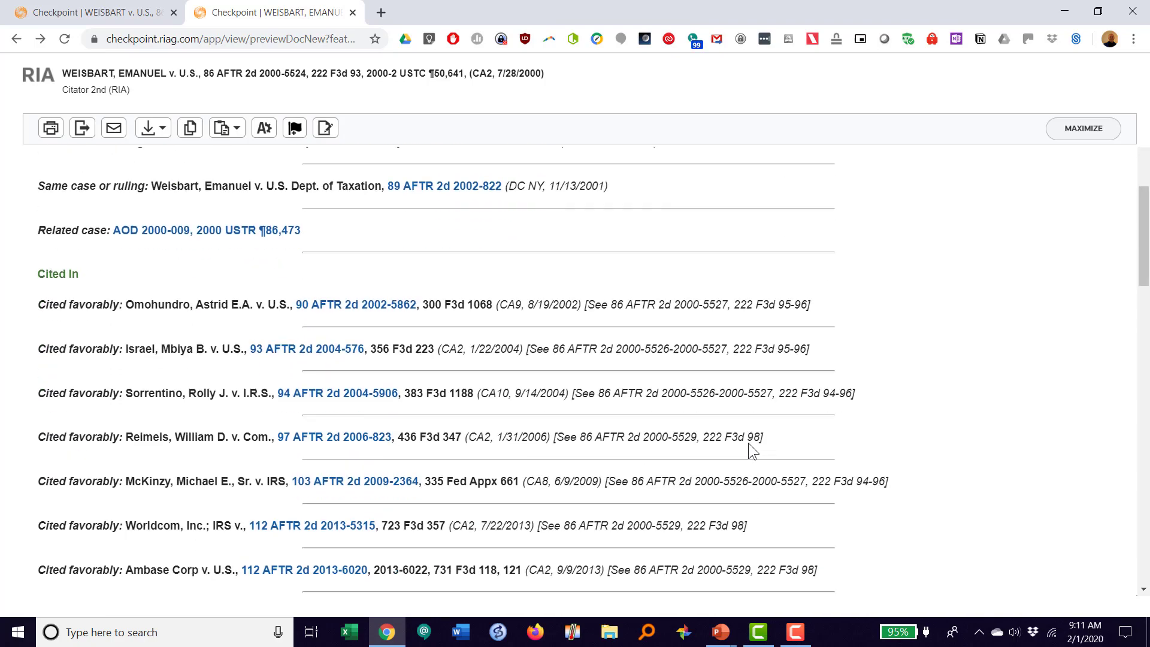
{"action": "scroll", "scroll_direction": "down", "scroll_amount": 3}
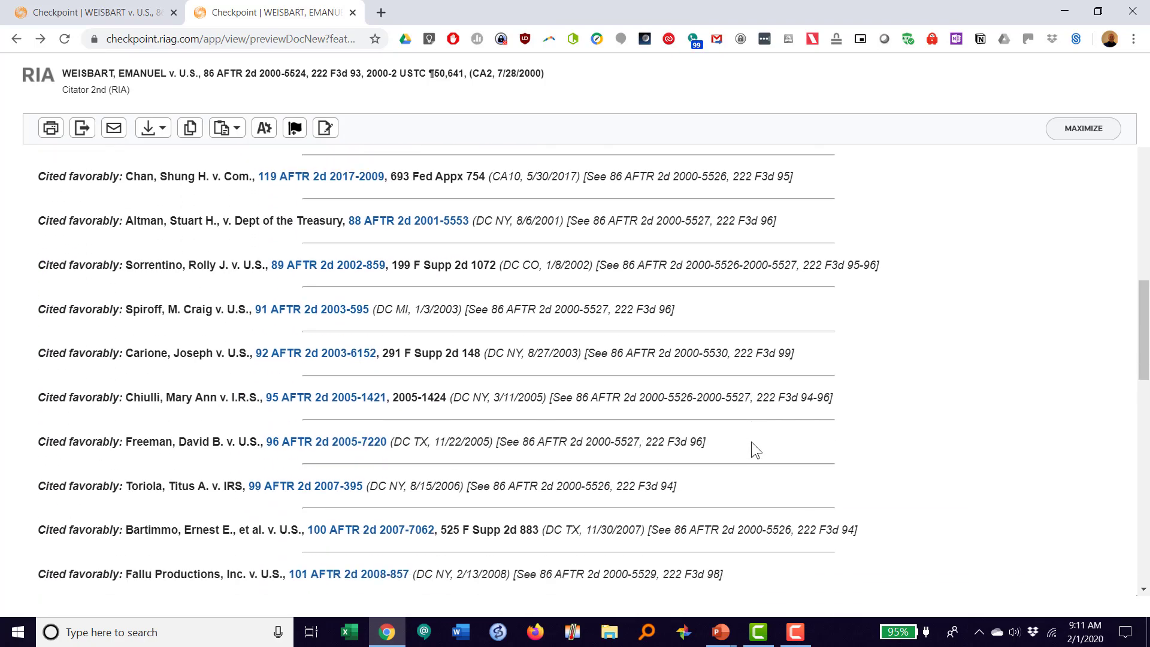
{"action": "scroll", "scroll_direction": "down", "scroll_amount": 3}
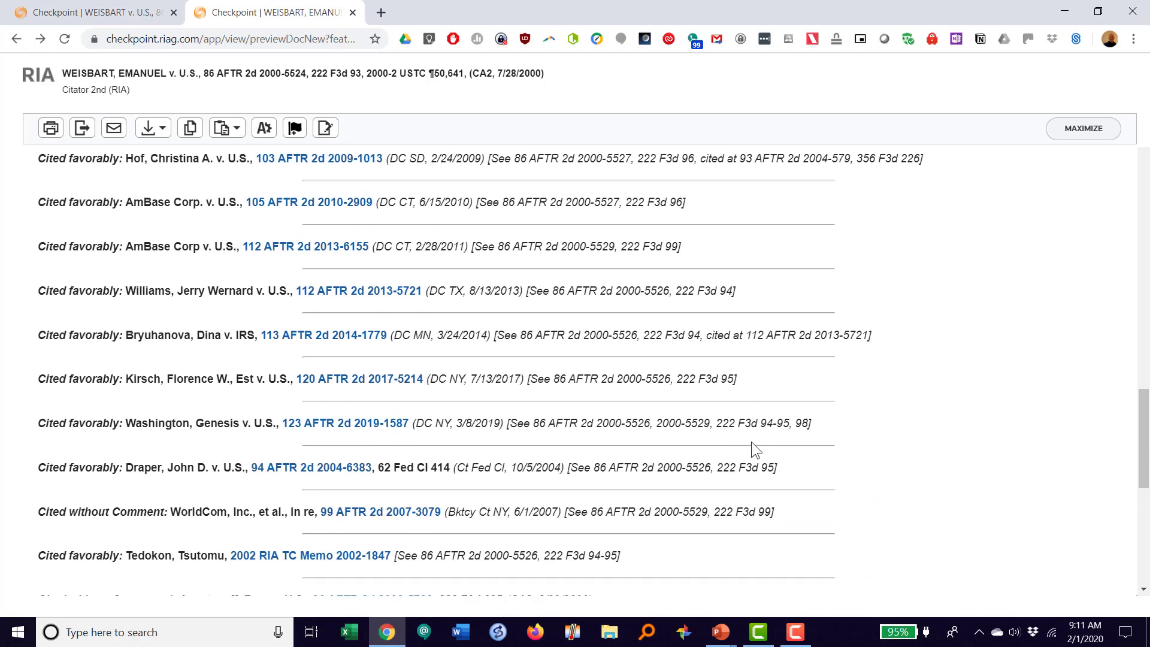
{"action": "mouse_move", "coordinate": [306, 245]}
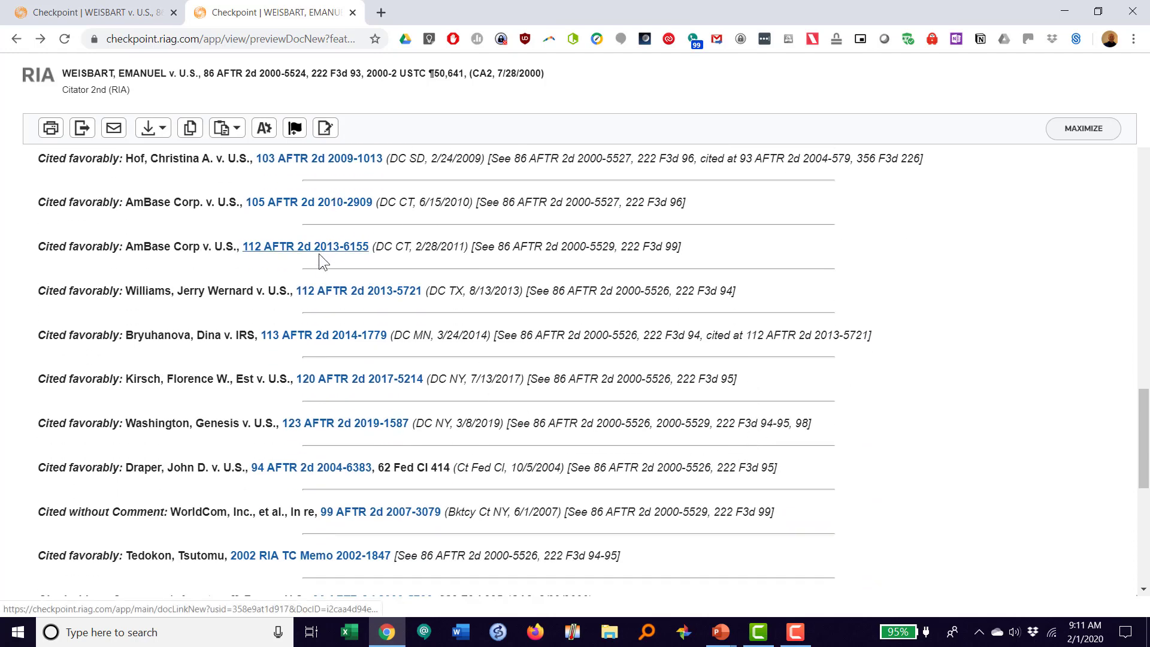
{"action": "scroll", "scroll_direction": "down", "scroll_amount": 3}
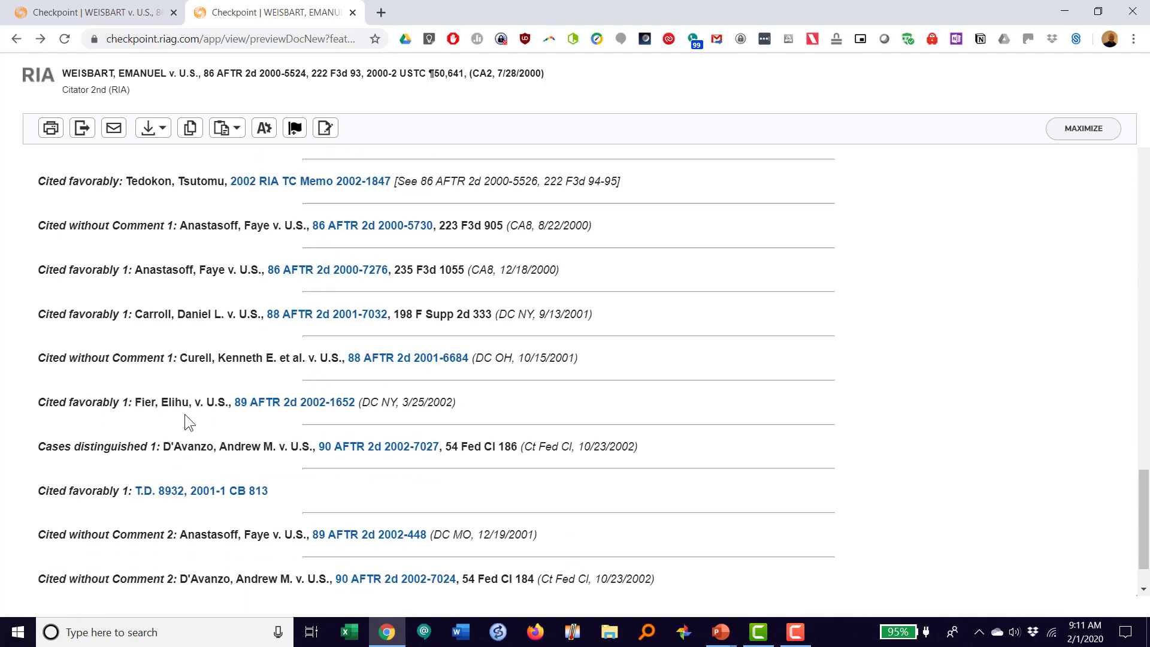
{"action": "mouse_move", "coordinate": [203, 469]}
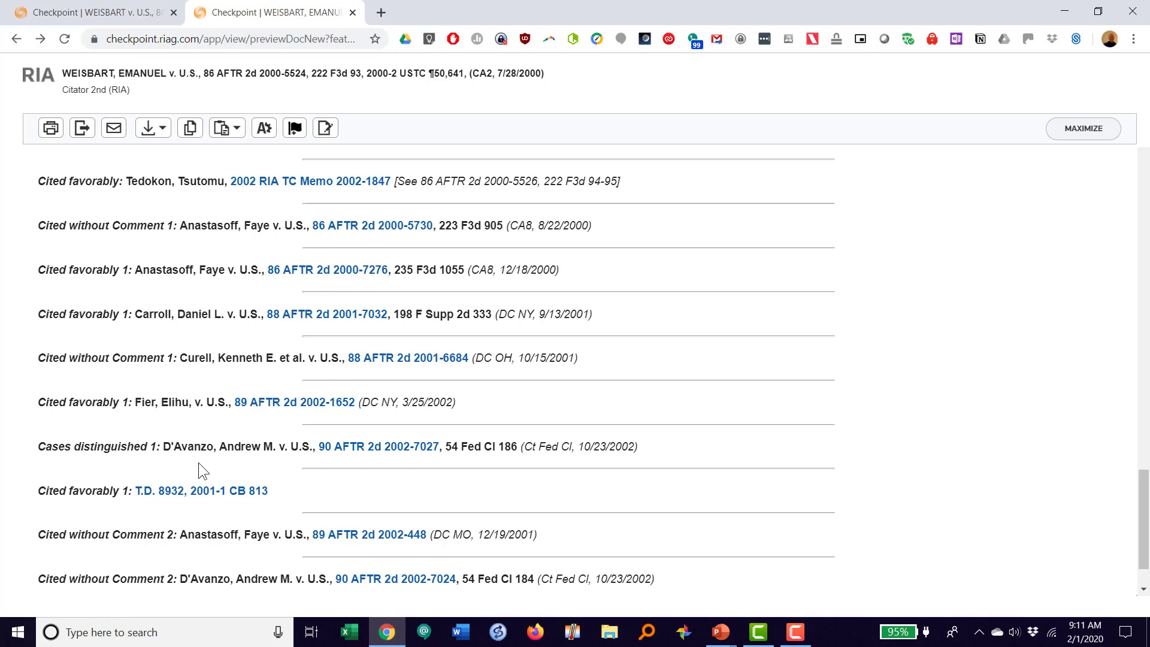
{"action": "mouse_move", "coordinate": [379, 446]}
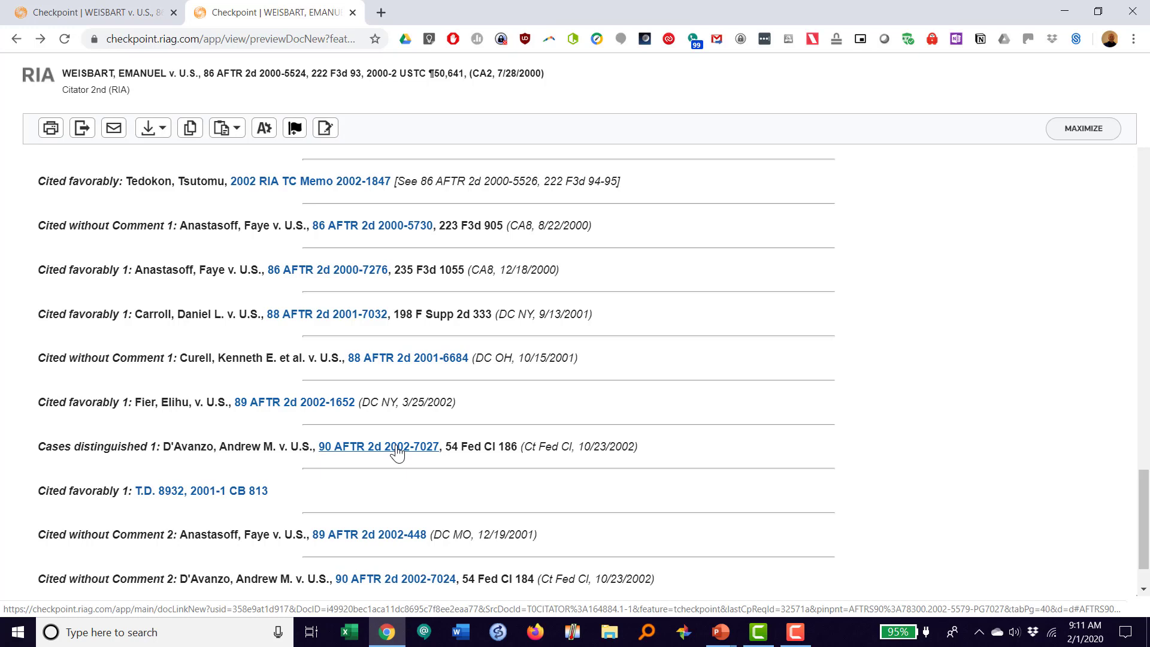
{"action": "mouse_move", "coordinate": [274, 504]}
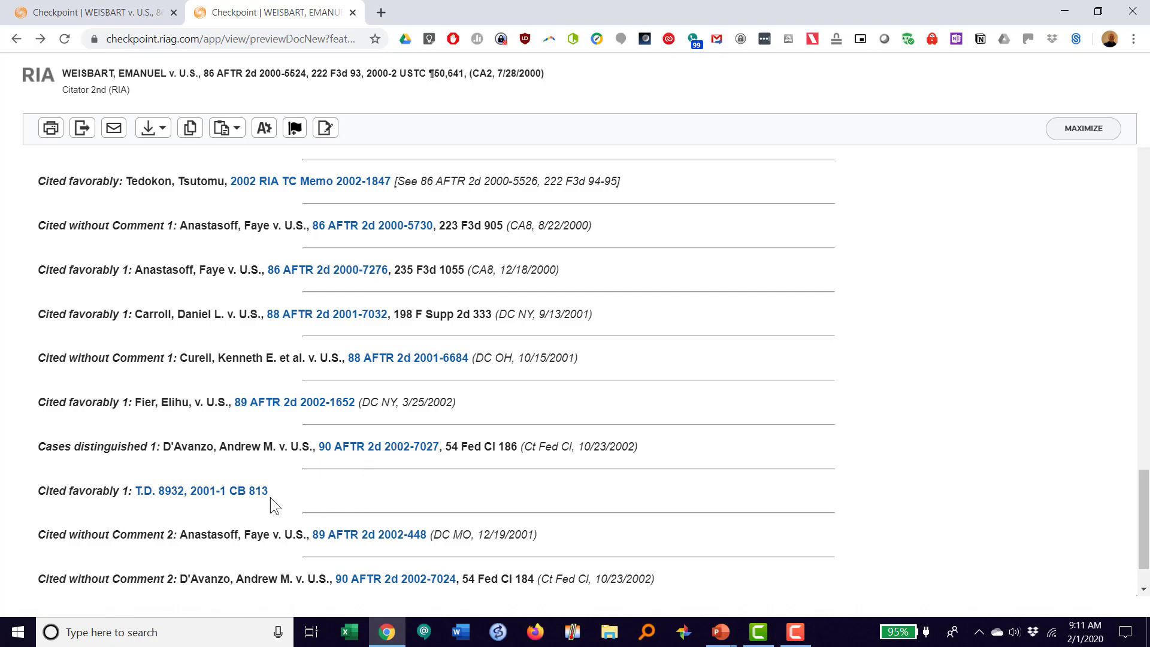
{"action": "mouse_move", "coordinate": [360, 470]}
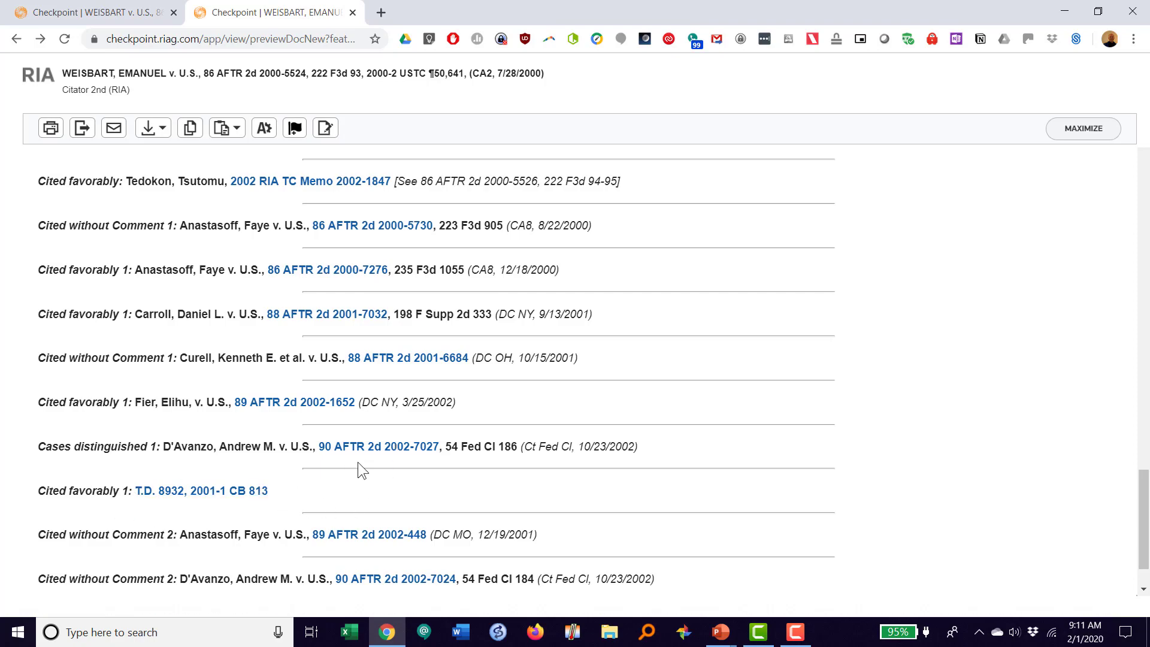
{"action": "scroll", "scroll_direction": "up", "scroll_amount": 3}
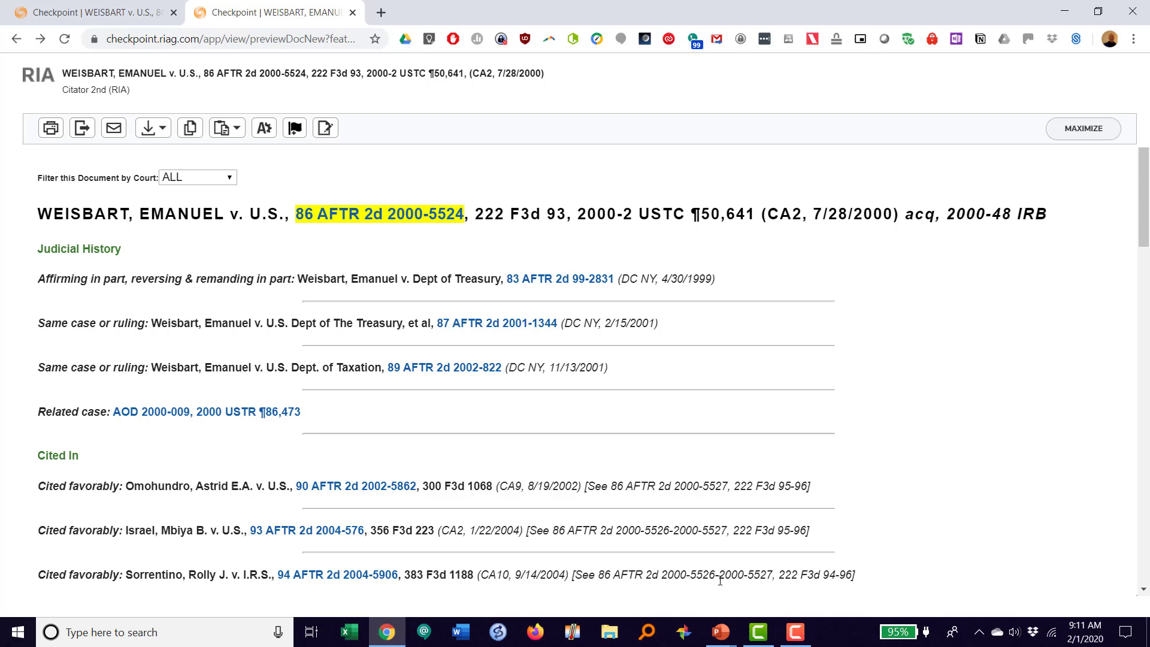
{"action": "mouse_move", "coordinate": [362, 434]}
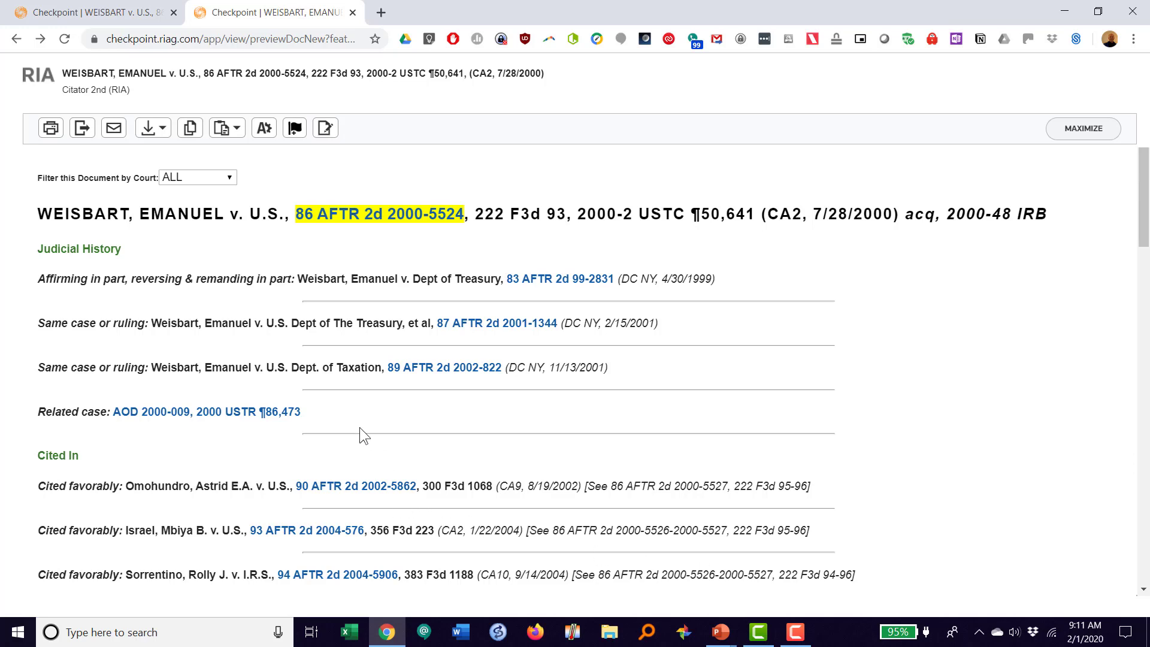
{"action": "mouse_move", "coordinate": [333, 360]}
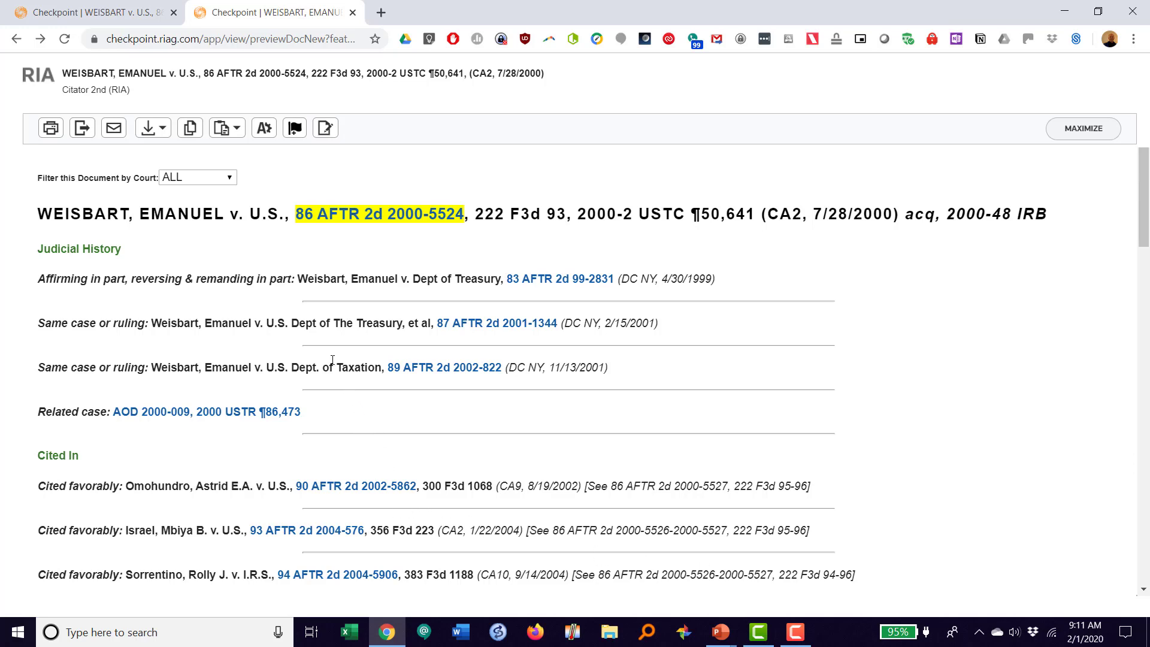
{"action": "mouse_move", "coordinate": [255, 198]}
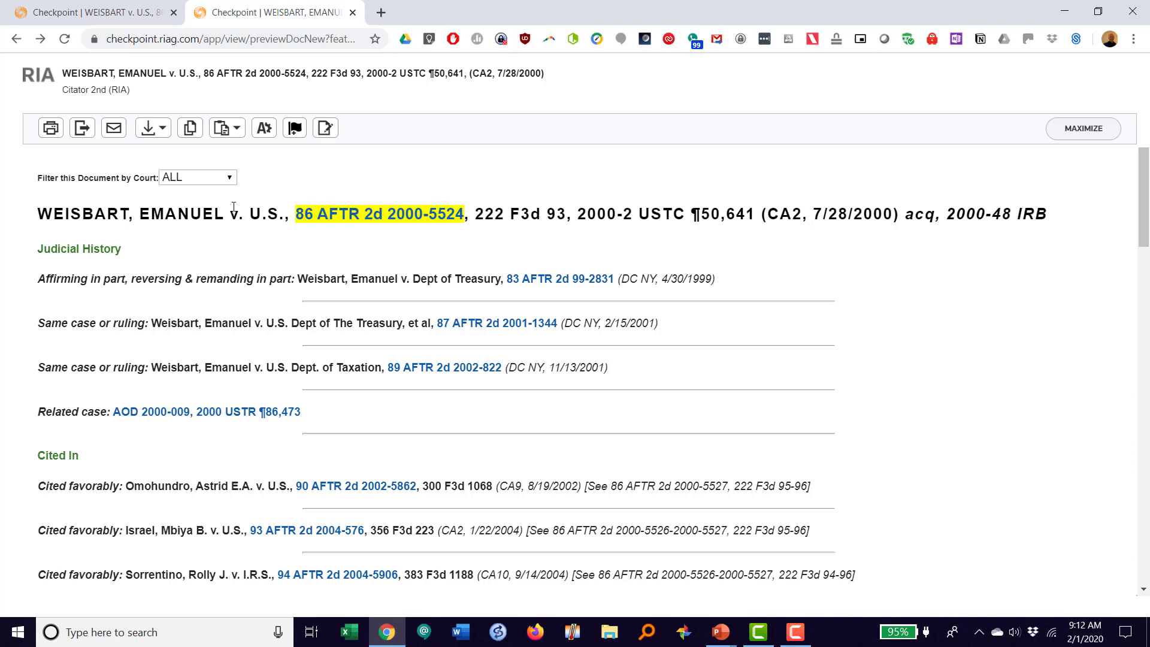
{"action": "mouse_move", "coordinate": [242, 206]}
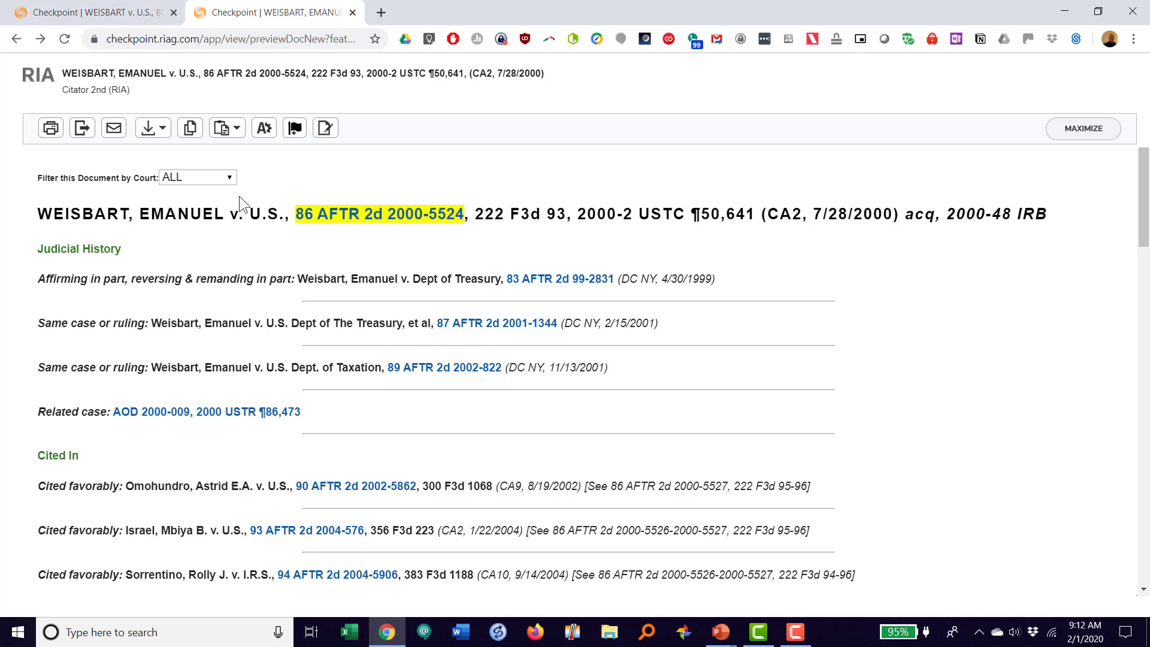